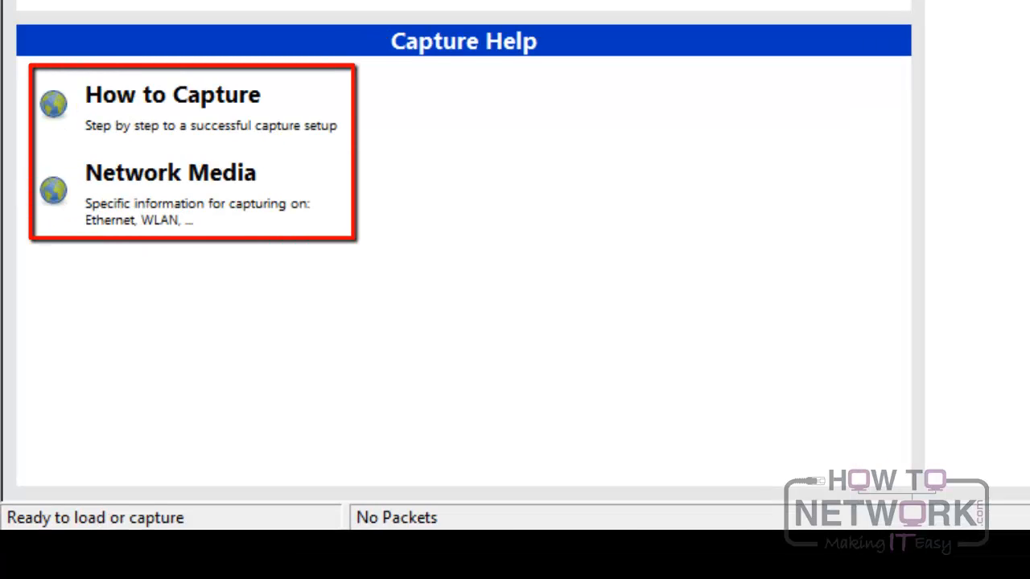
Step: Open the http.cap capture file from the start page
{"action": "left_click", "coordinate": [8, 28]}
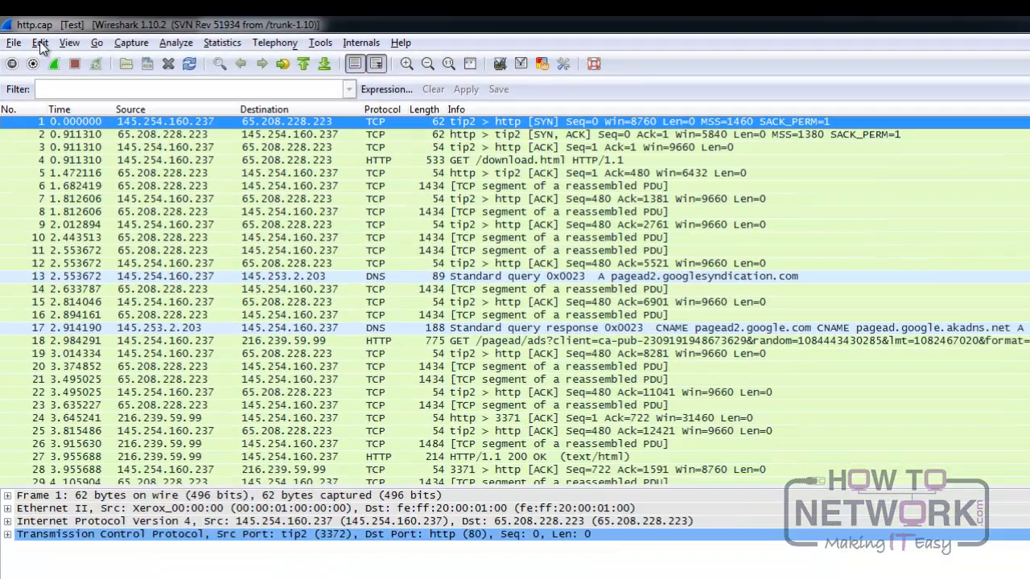
{"action": "left_click", "coordinate": [40, 42]}
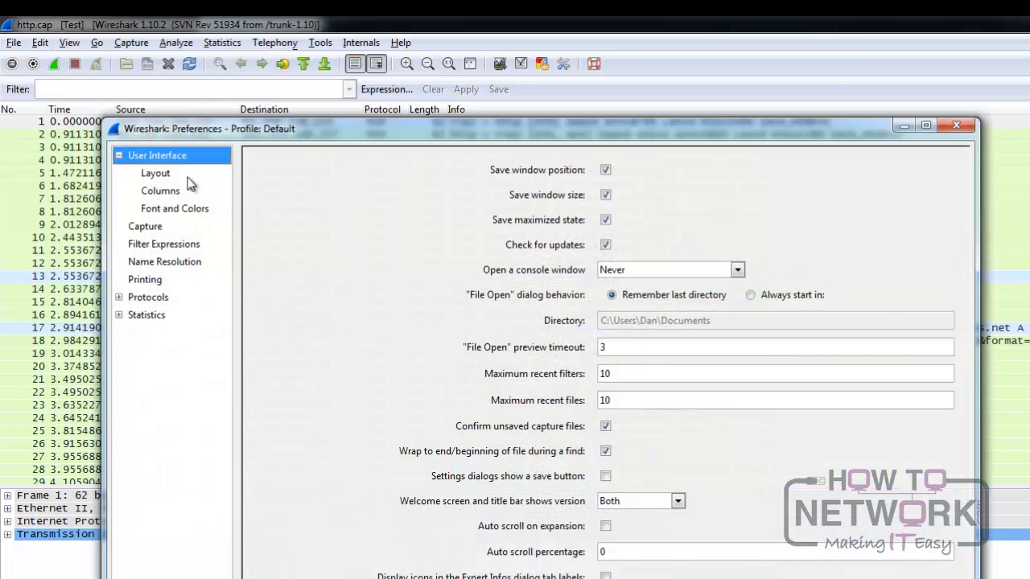
{"action": "left_click", "coordinate": [155, 172]}
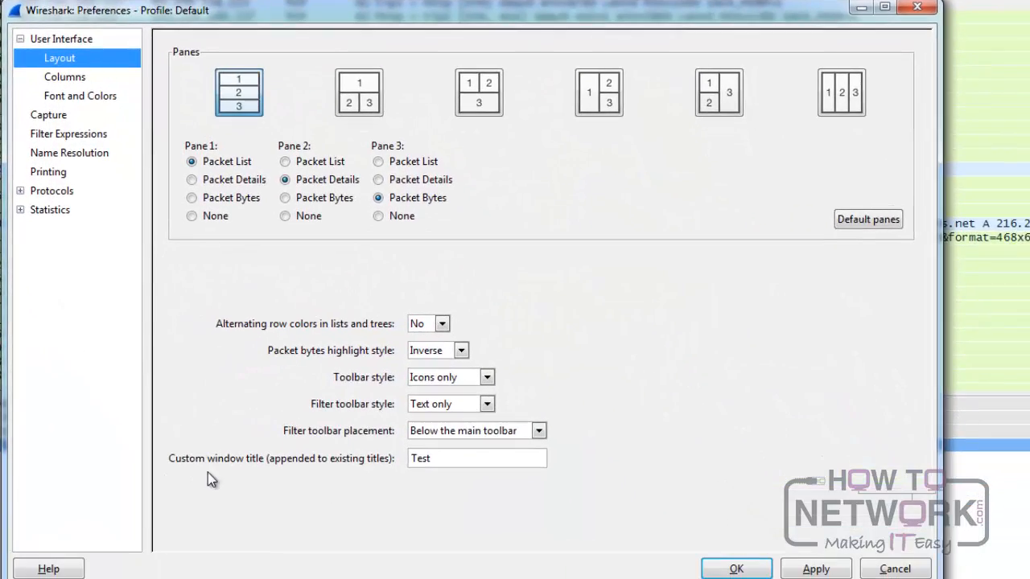
{"action": "triple_click", "coordinate": [476, 458]}
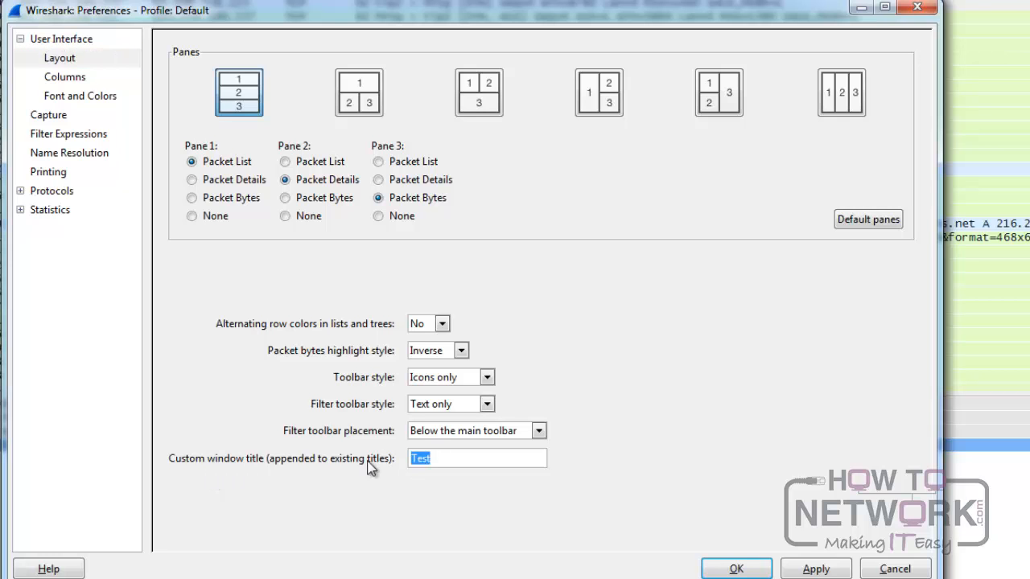
{"action": "mouse_move", "coordinate": [730, 569]}
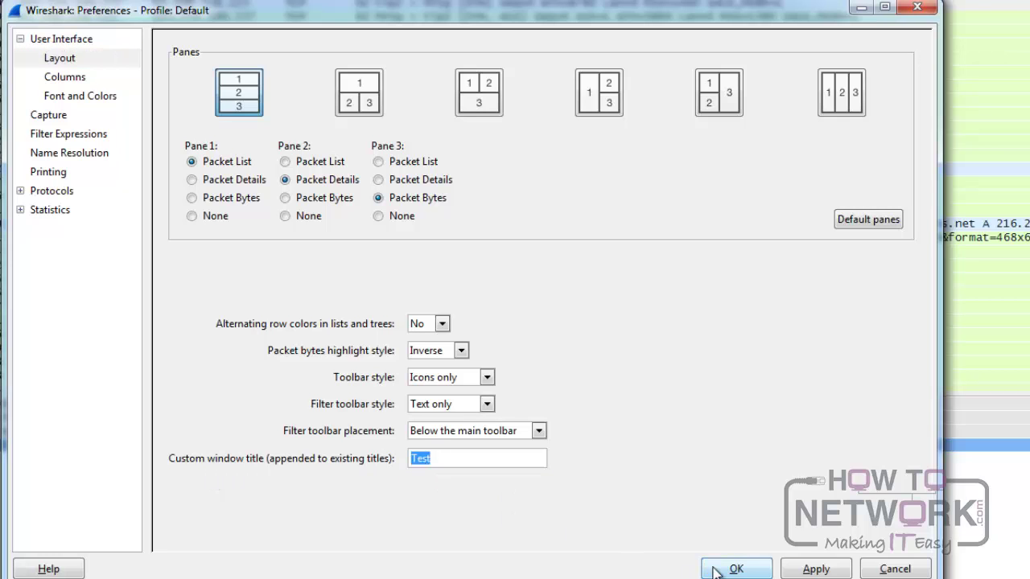
{"action": "left_click", "coordinate": [734, 568]}
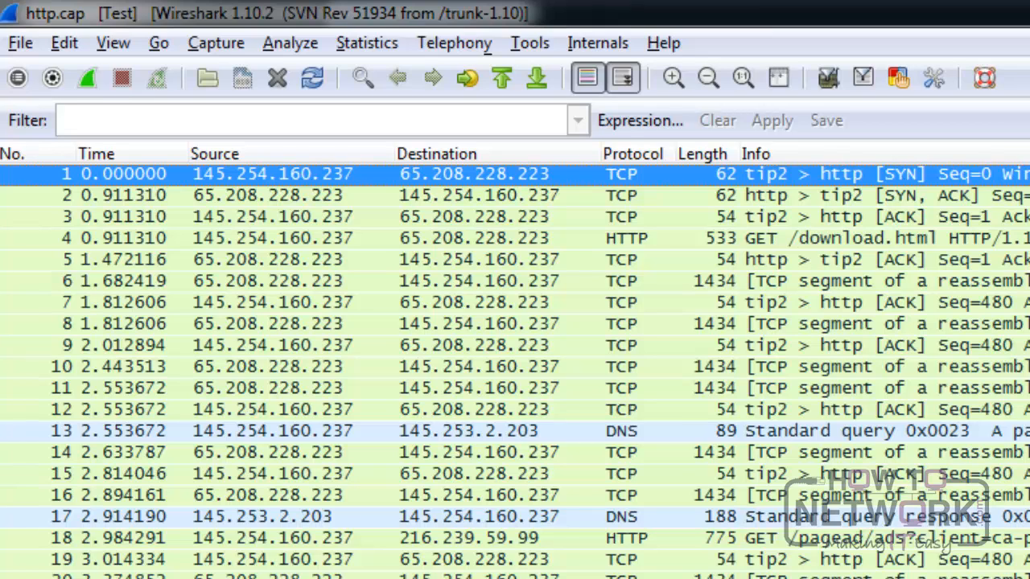
Step: Reorder the packet list columns so the Length column sits before Protocol
{"action": "left_click", "coordinate": [113, 42]}
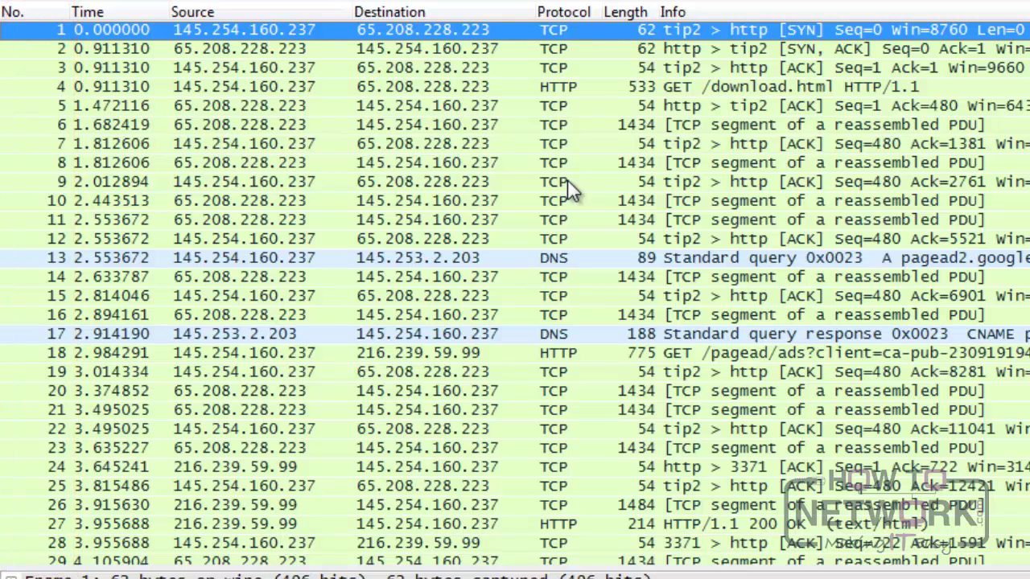
{"action": "left_click", "coordinate": [88, 11]}
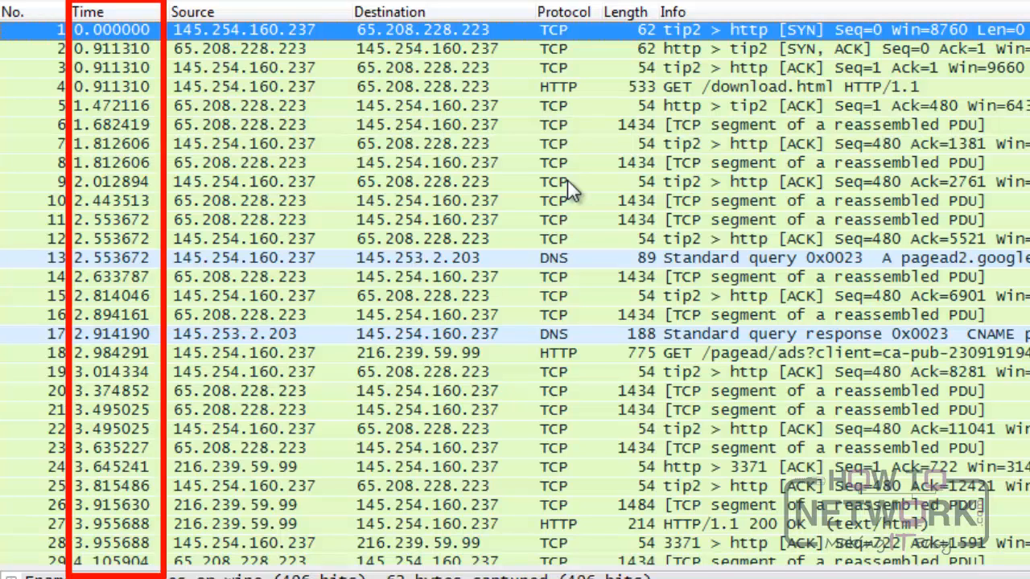
{"action": "left_click", "coordinate": [113, 11]}
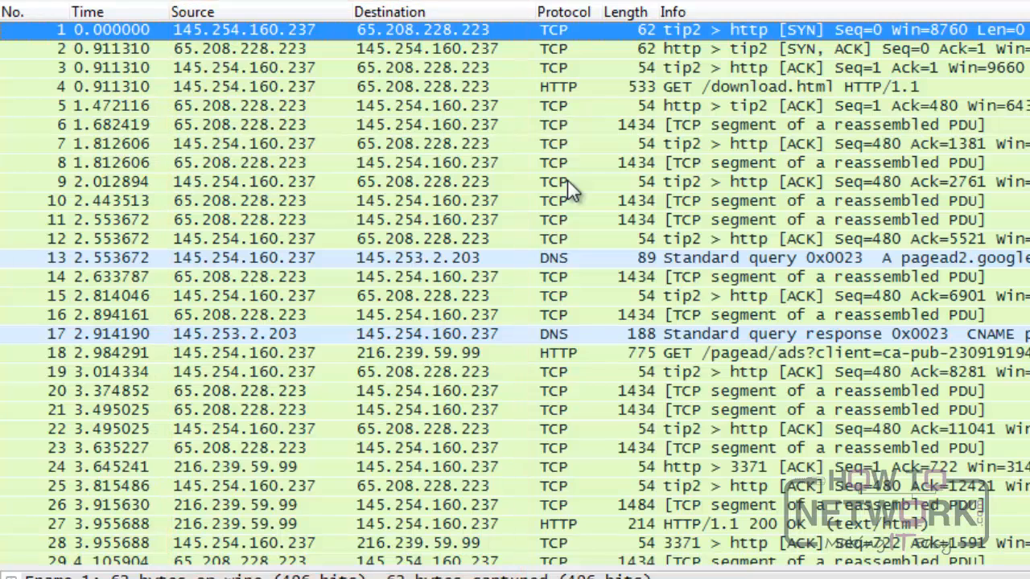
{"action": "left_click", "coordinate": [564, 12]}
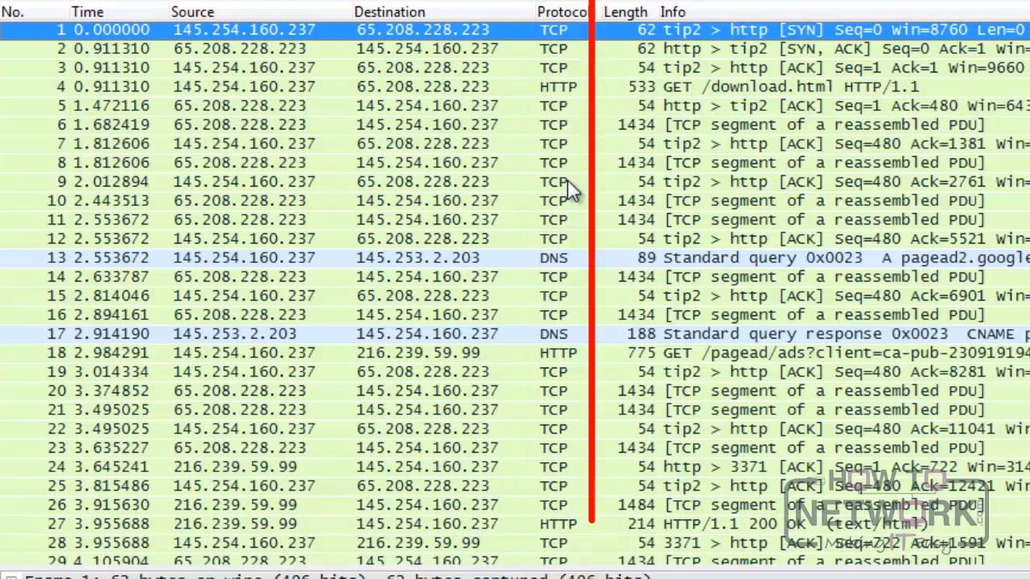
{"action": "left_click", "coordinate": [626, 11]}
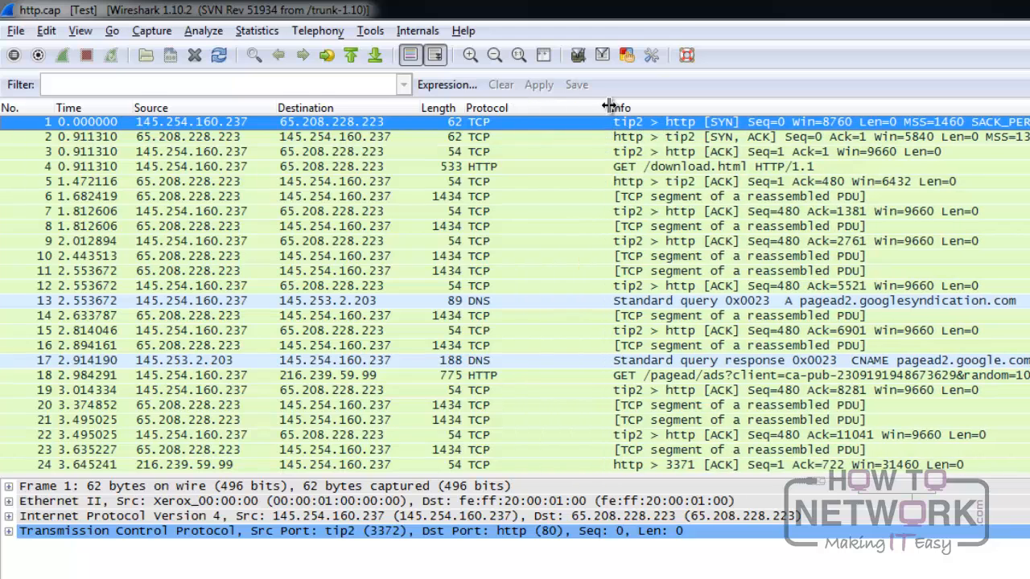
{"action": "mouse_move", "coordinate": [608, 107]}
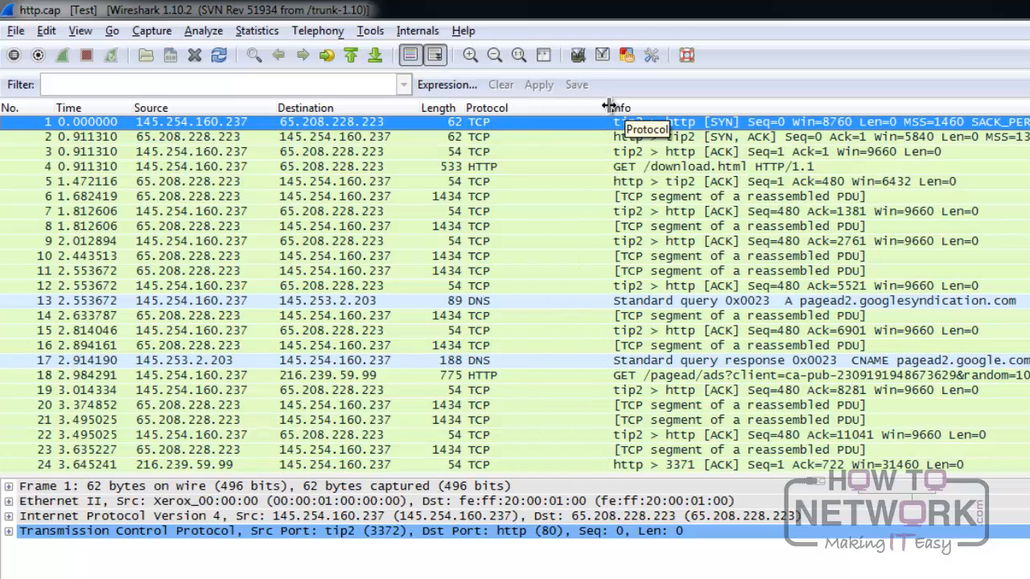
{"action": "mouse_move", "coordinate": [527, 111]}
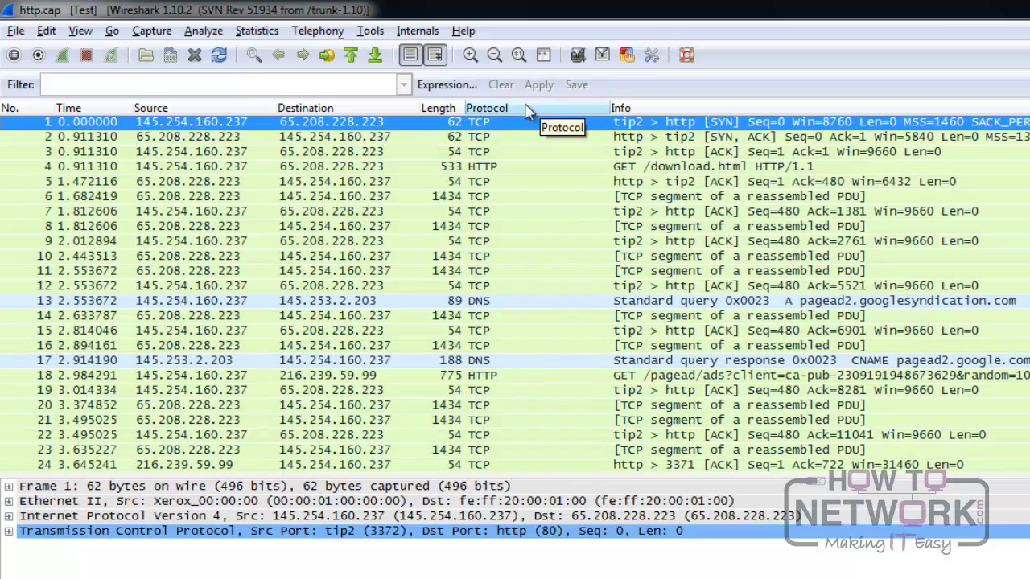
Step: Sort packets by the Protocol column, then restore frame-number order with the No. column
{"action": "left_click", "coordinate": [486, 107]}
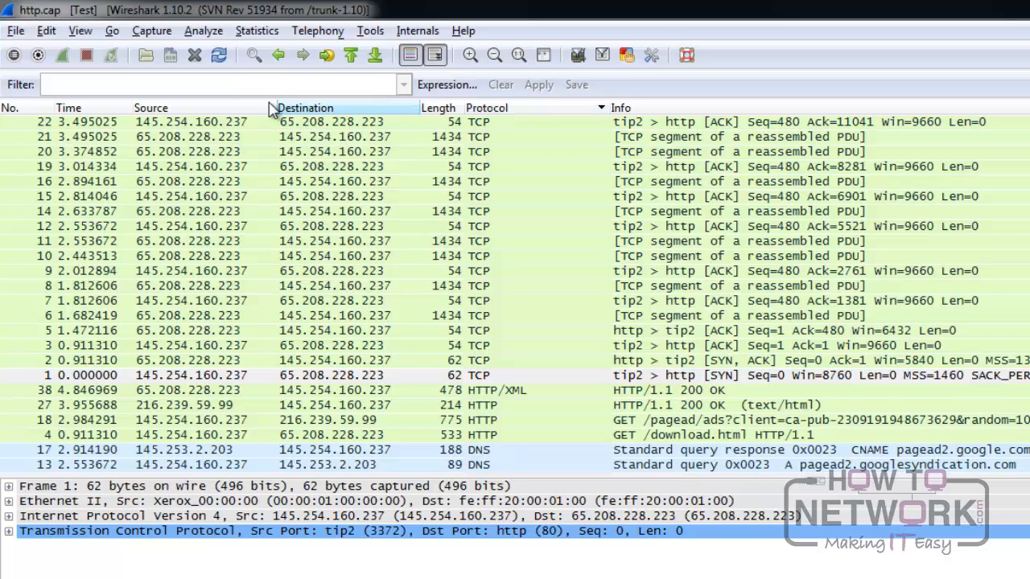
{"action": "left_click", "coordinate": [12, 107]}
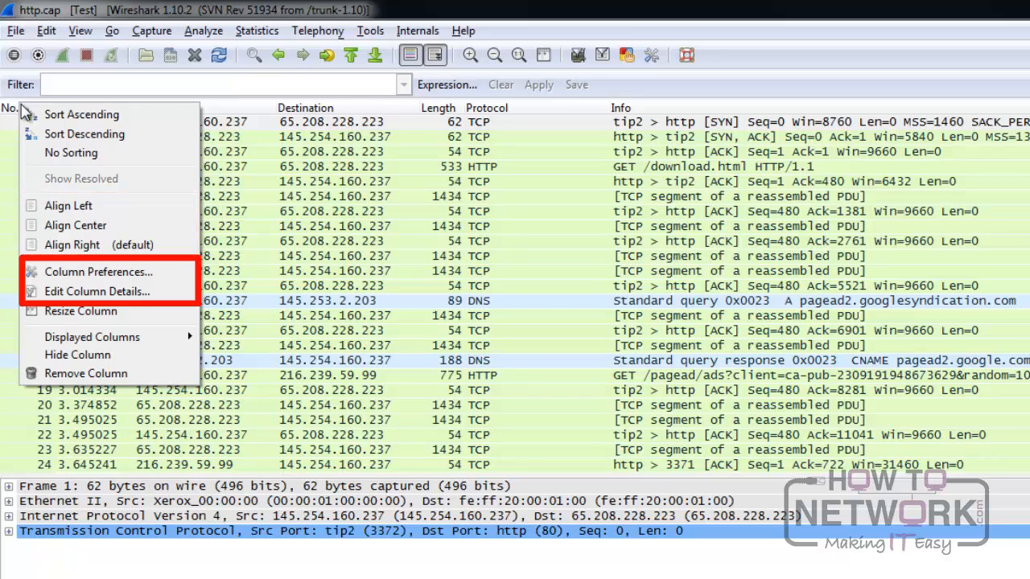
{"action": "mouse_move", "coordinate": [85, 373]}
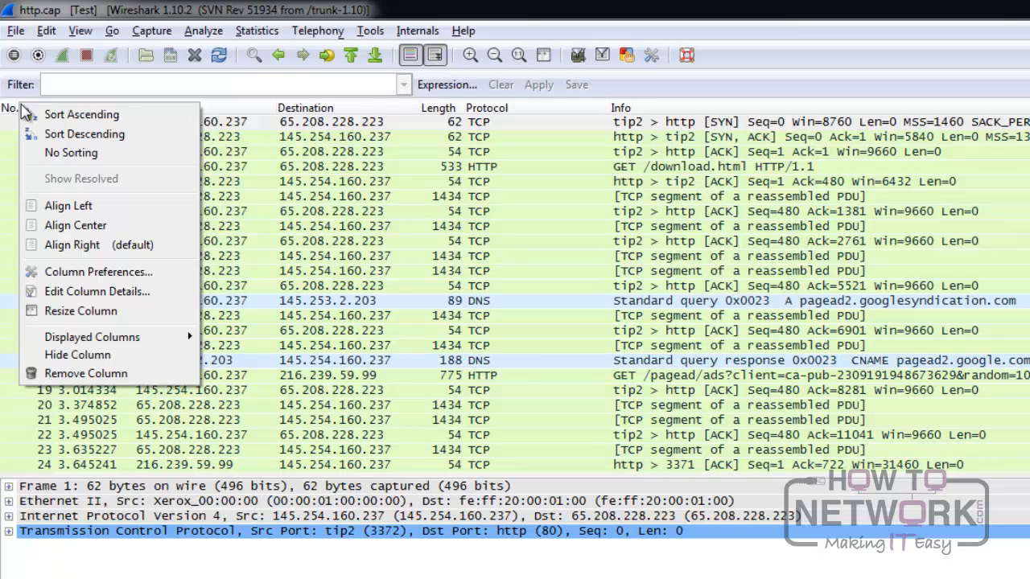
Step: Sort the packet list ascending by frame number from the header context menu
{"action": "left_click", "coordinate": [91, 337]}
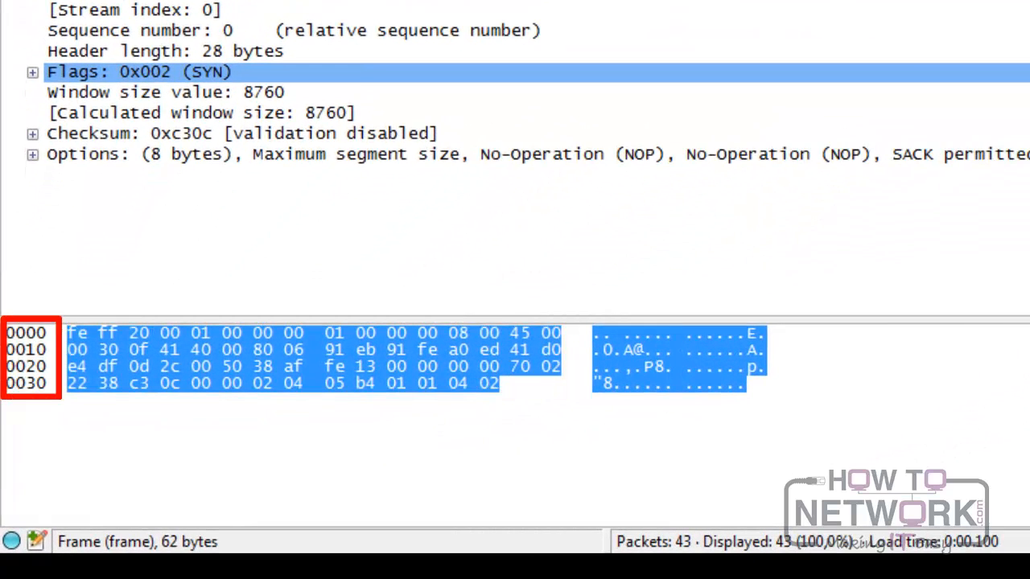
Step: Switch frame 1's packet bytes pane from hexadecimal to Bits View
{"action": "left_click", "coordinate": [680, 358]}
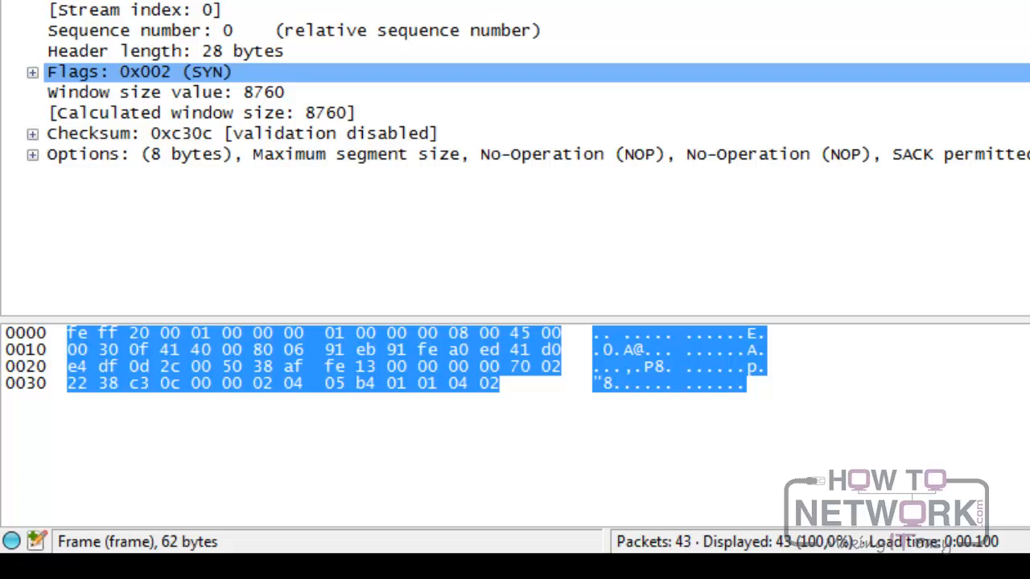
{"action": "right_click", "coordinate": [668, 358]}
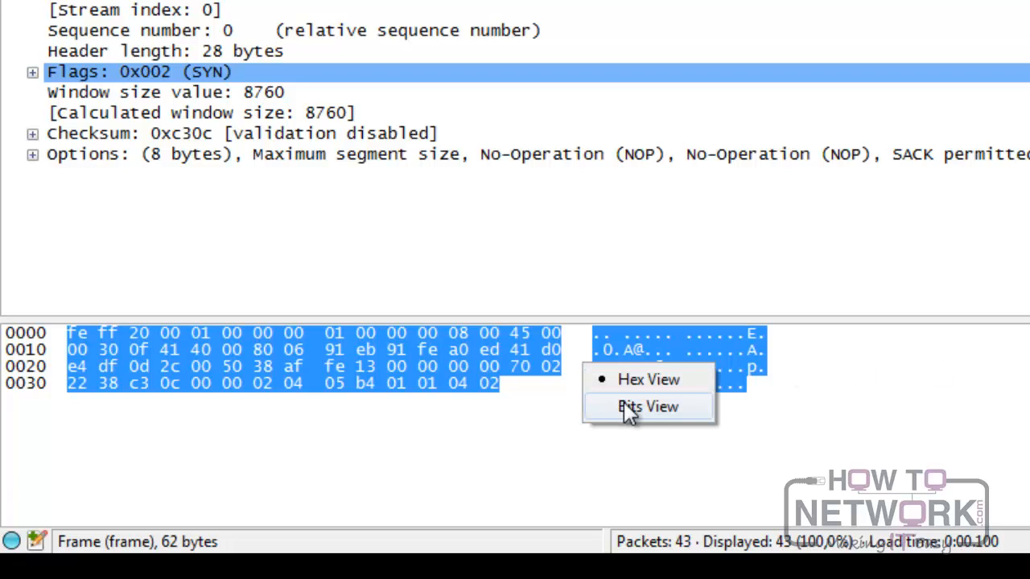
{"action": "left_click", "coordinate": [647, 406]}
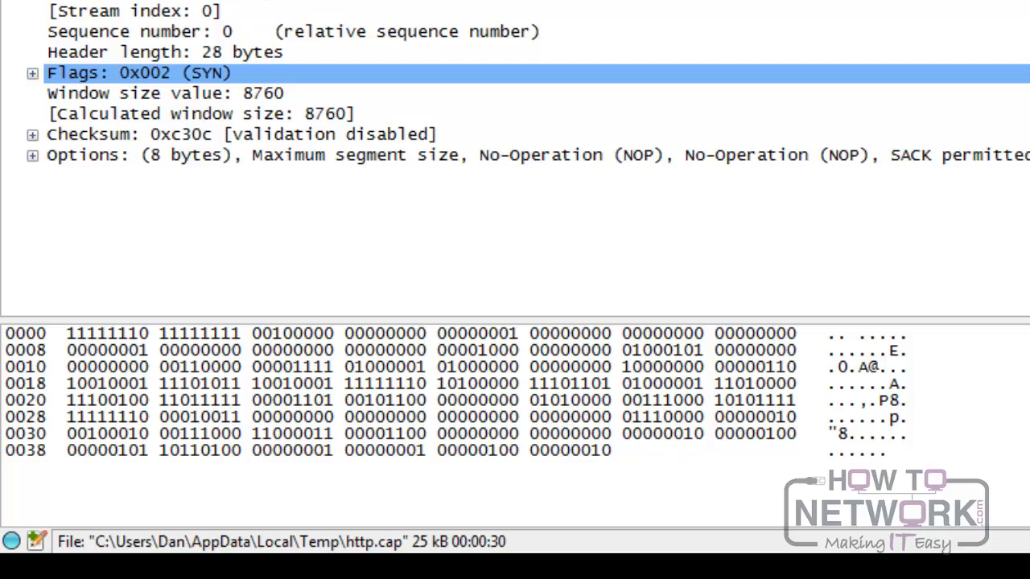
{"action": "mouse_move", "coordinate": [310, 129]}
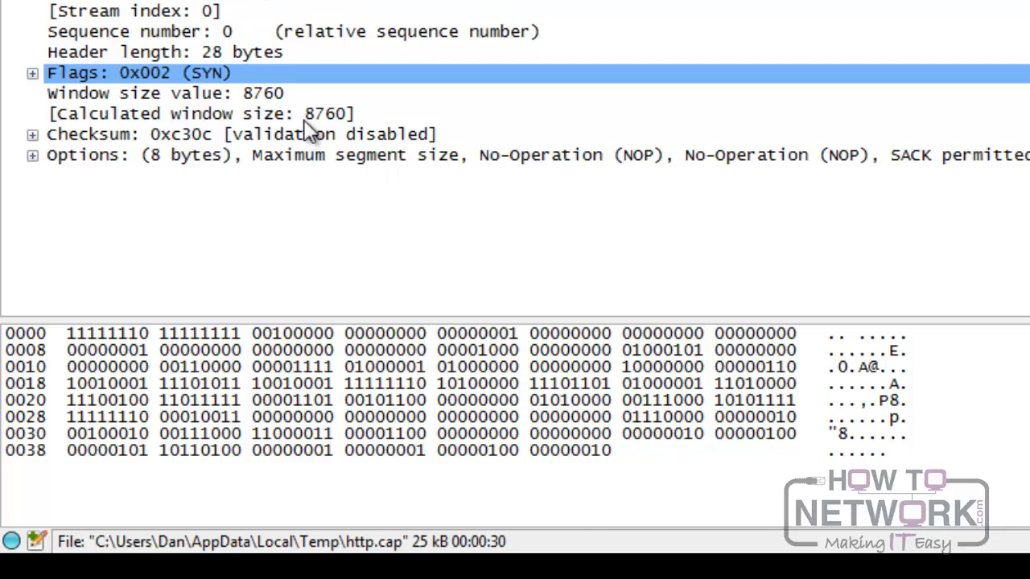
{"action": "left_click", "coordinate": [201, 113]}
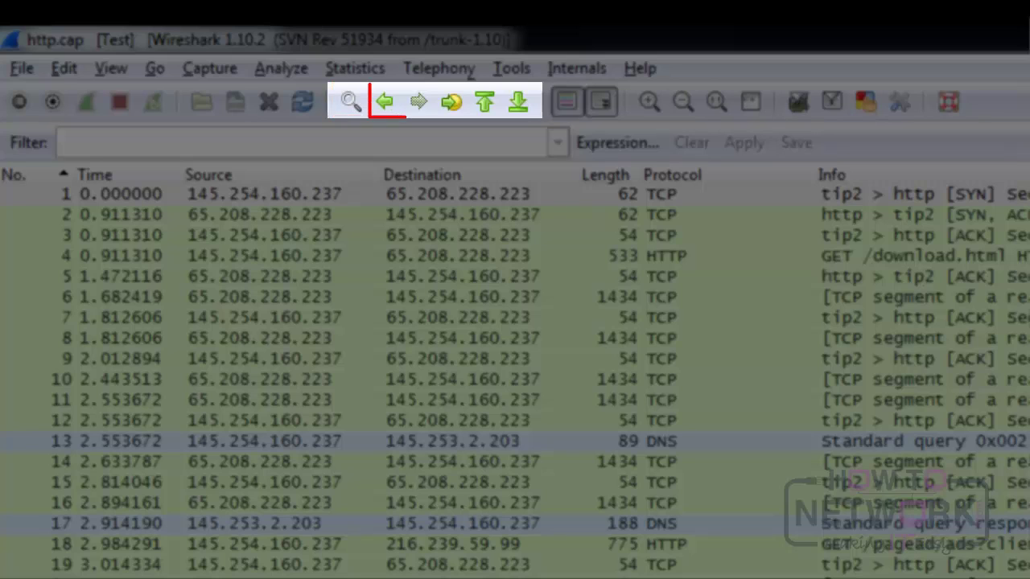
{"action": "mouse_move", "coordinate": [417, 100]}
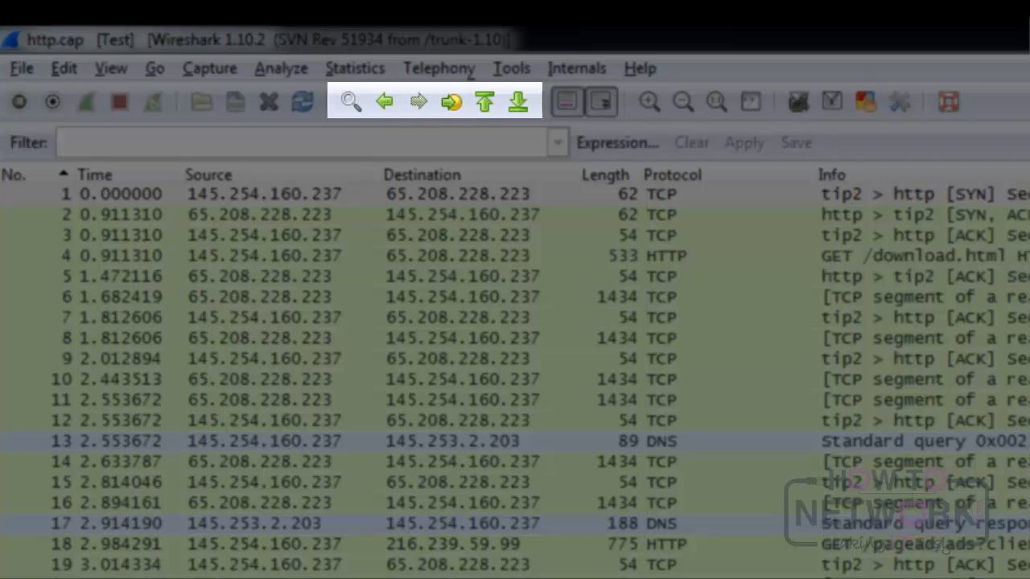
{"action": "mouse_move", "coordinate": [518, 102]}
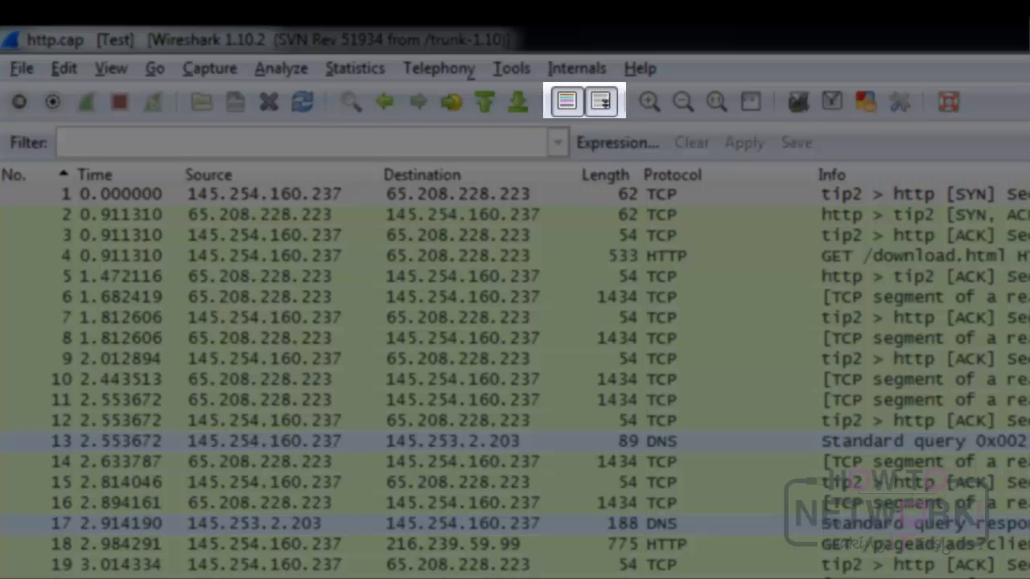
{"action": "left_click", "coordinate": [566, 101]}
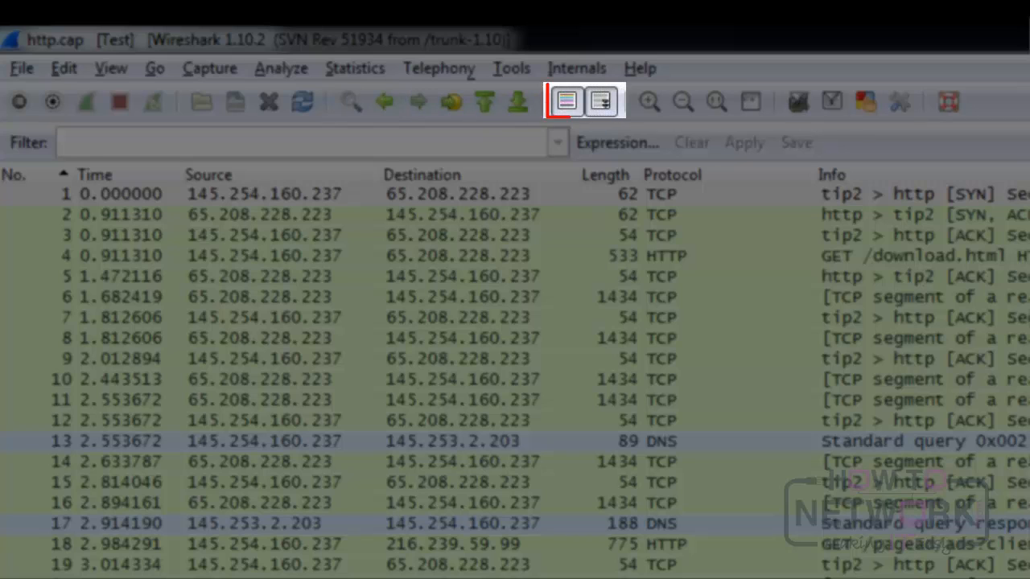
{"action": "left_click", "coordinate": [601, 101]}
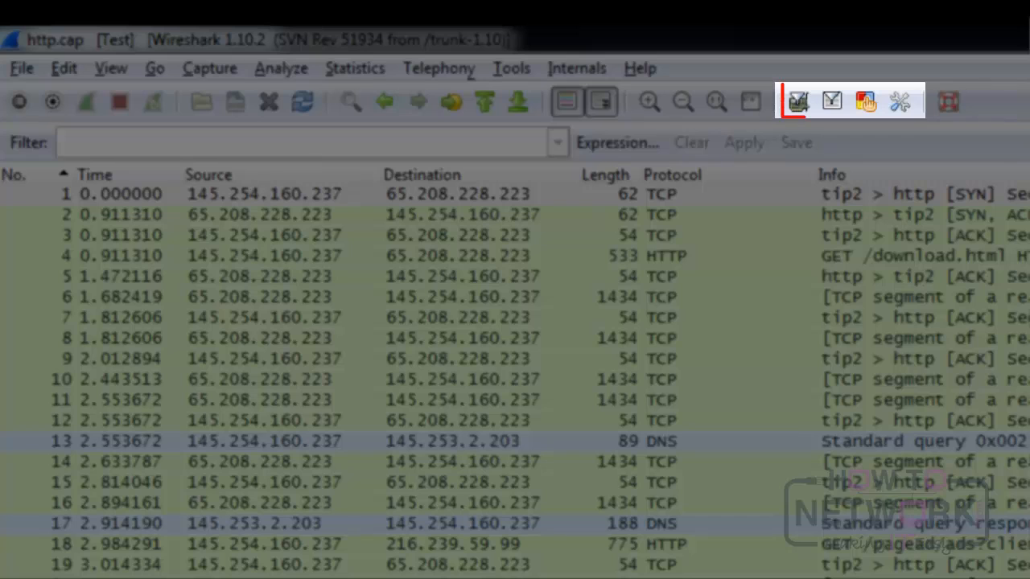
{"action": "left_click", "coordinate": [831, 101]}
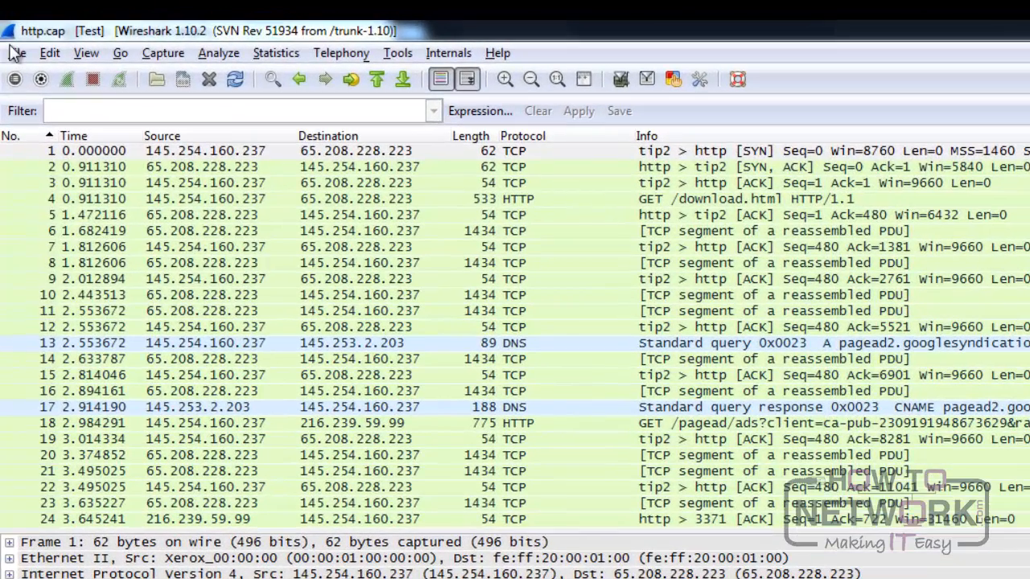
Step: Look over the File menu entries, then open the Edit menu
{"action": "left_click", "coordinate": [15, 52]}
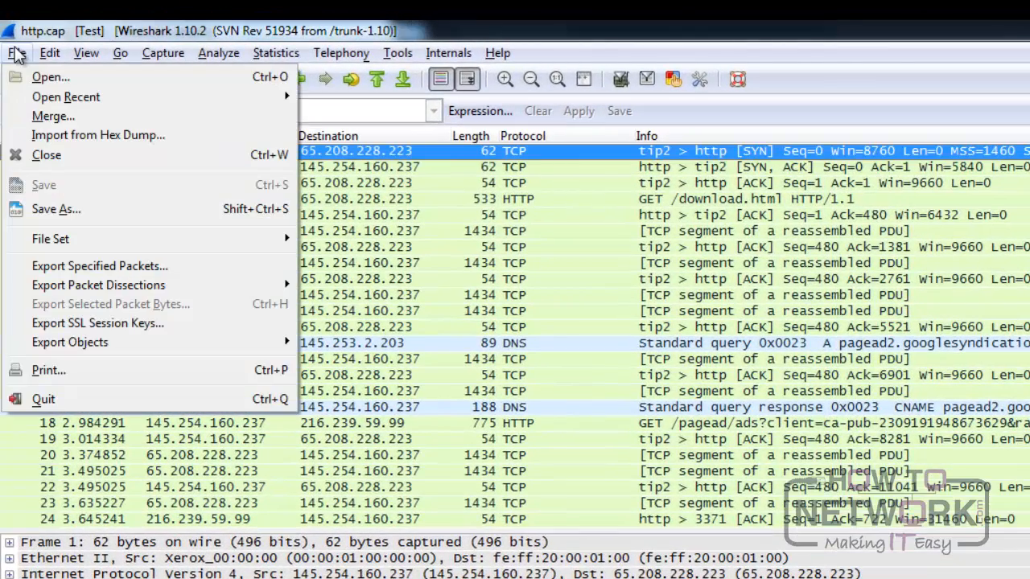
{"action": "mouse_move", "coordinate": [64, 96]}
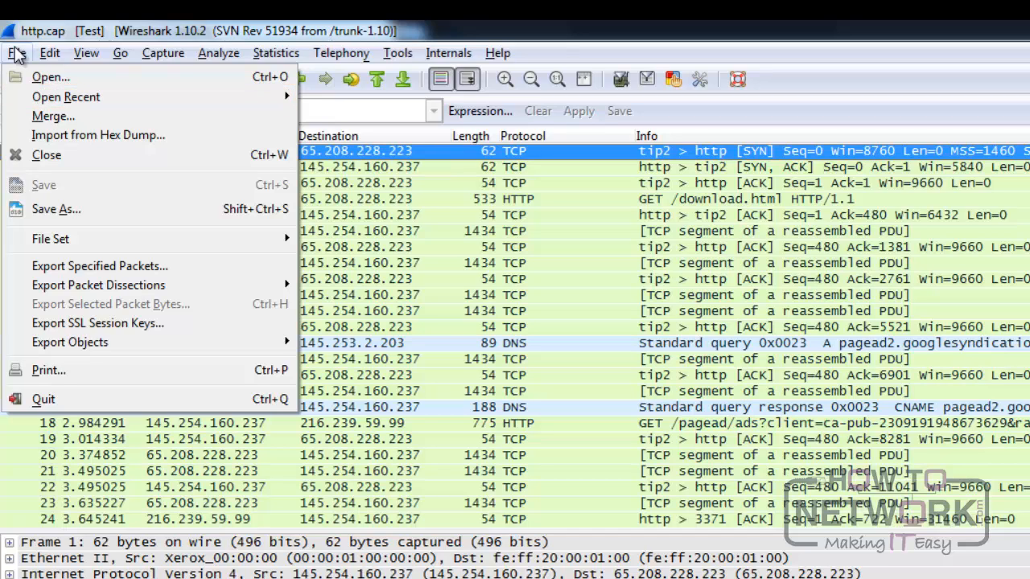
{"action": "mouse_move", "coordinate": [52, 115]}
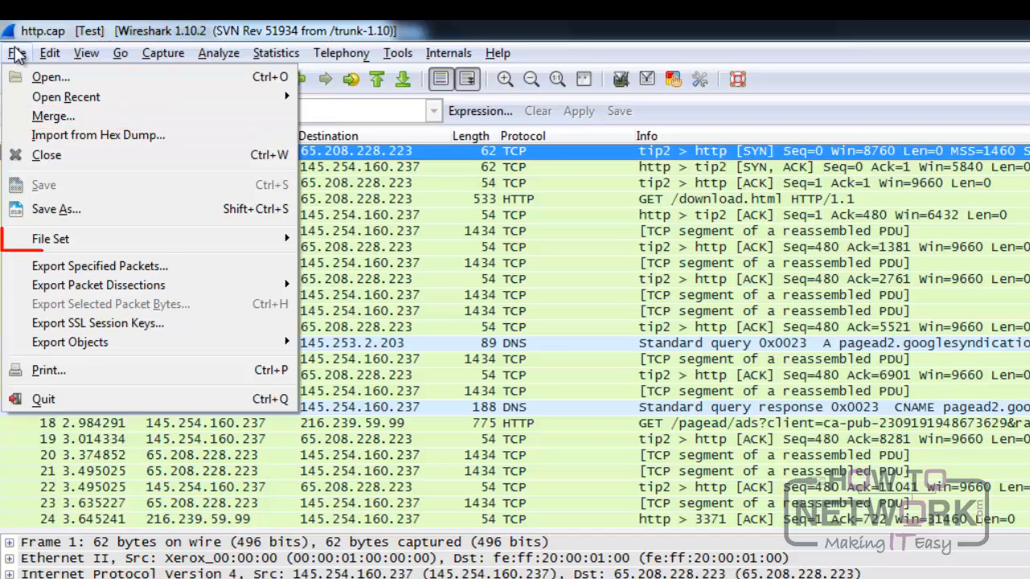
{"action": "mouse_move", "coordinate": [50, 238]}
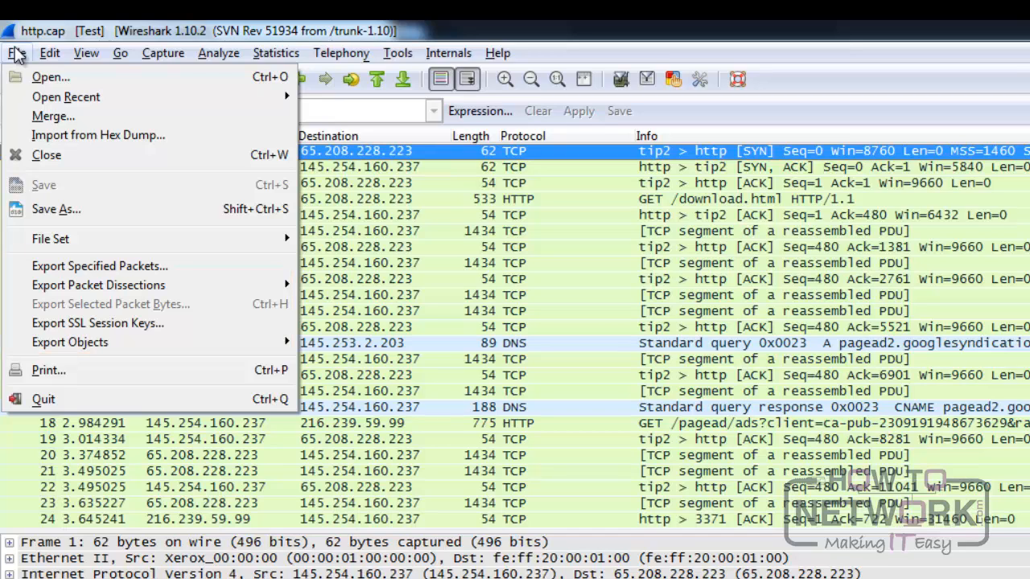
{"action": "left_click", "coordinate": [50, 53]}
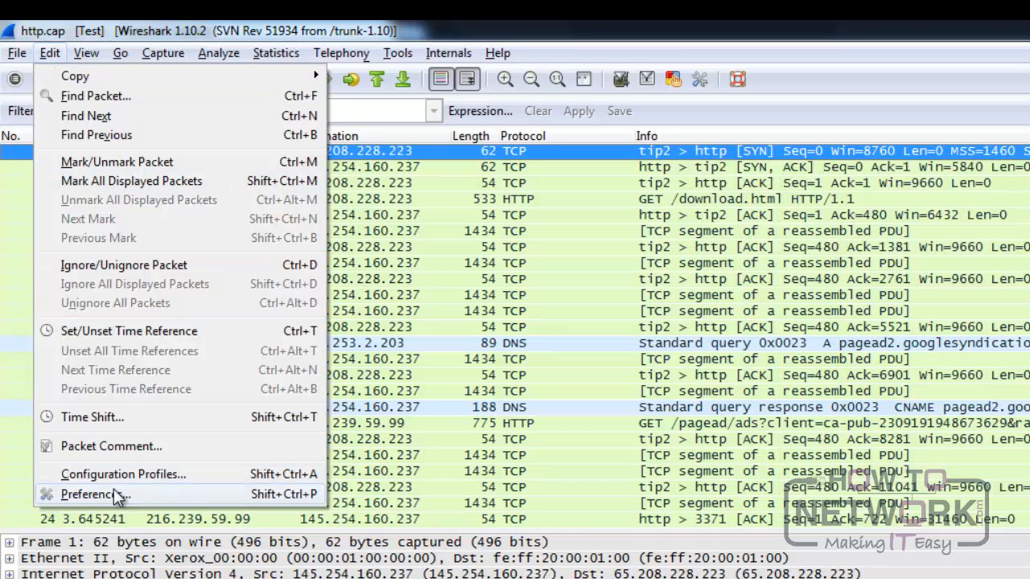
Step: Choose Preferences… from the Edit menu
{"action": "left_click", "coordinate": [95, 494]}
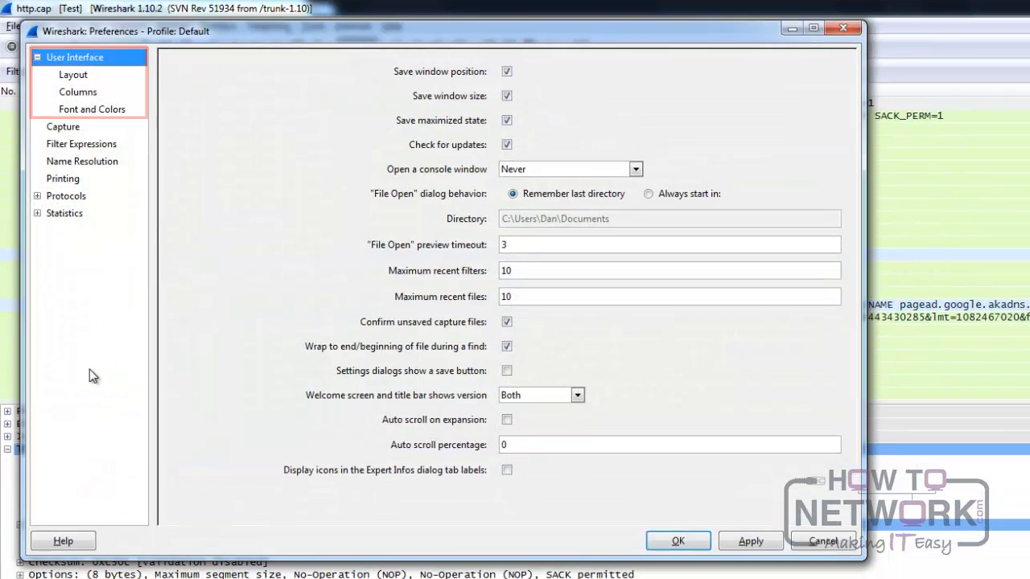
Step: Browse the User Interface, Capture and Name Resolution preference categories, then cancel the dialog
{"action": "left_click", "coordinate": [63, 126]}
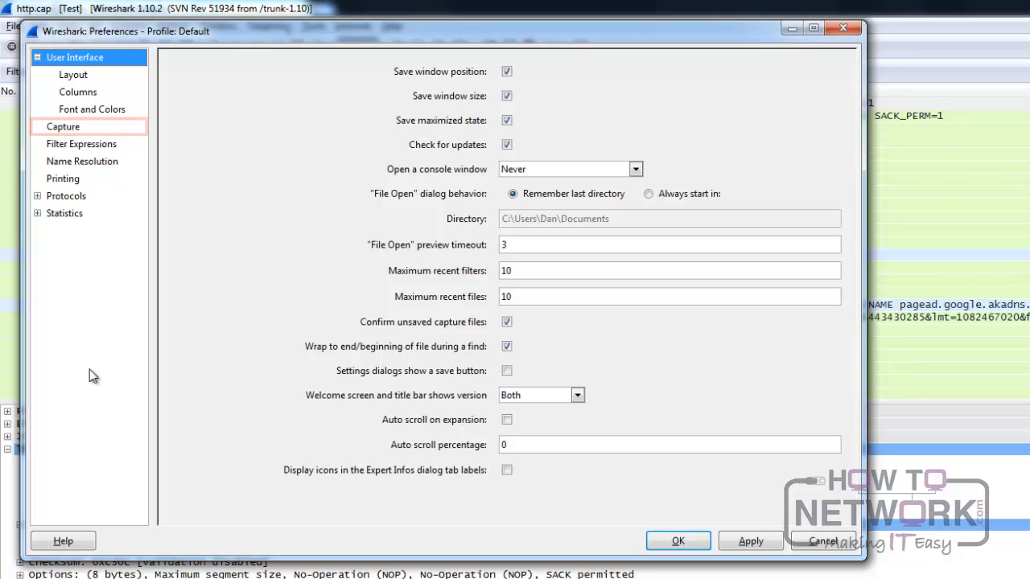
{"action": "left_click", "coordinate": [82, 161]}
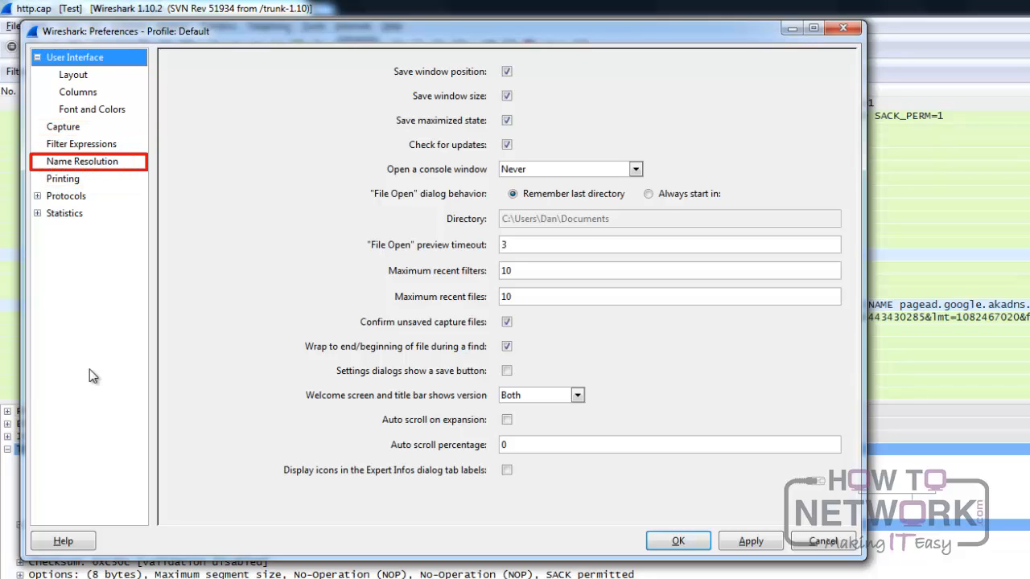
{"action": "left_click", "coordinate": [81, 144]}
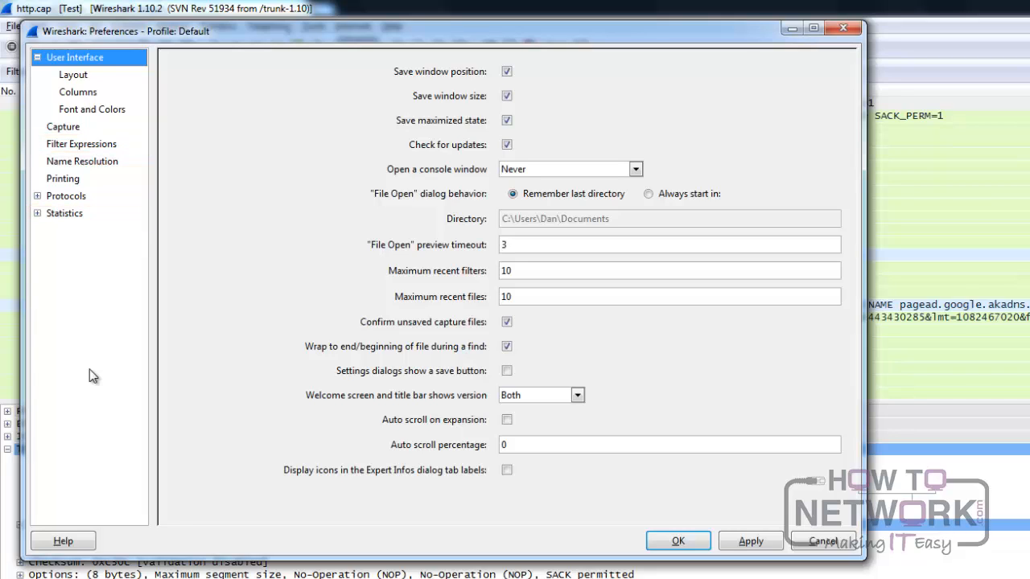
{"action": "left_click", "coordinate": [67, 196]}
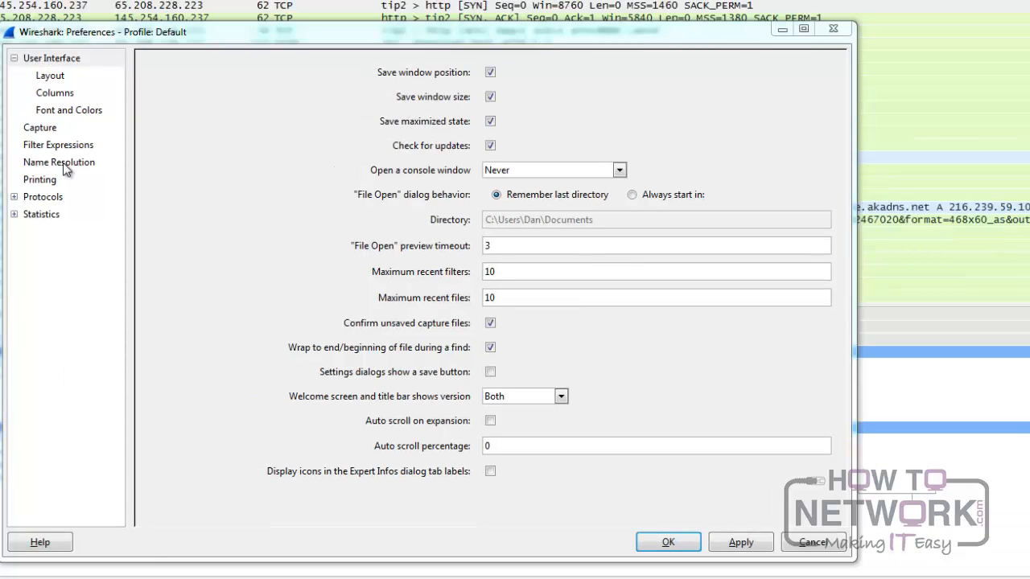
{"action": "left_click", "coordinate": [59, 162]}
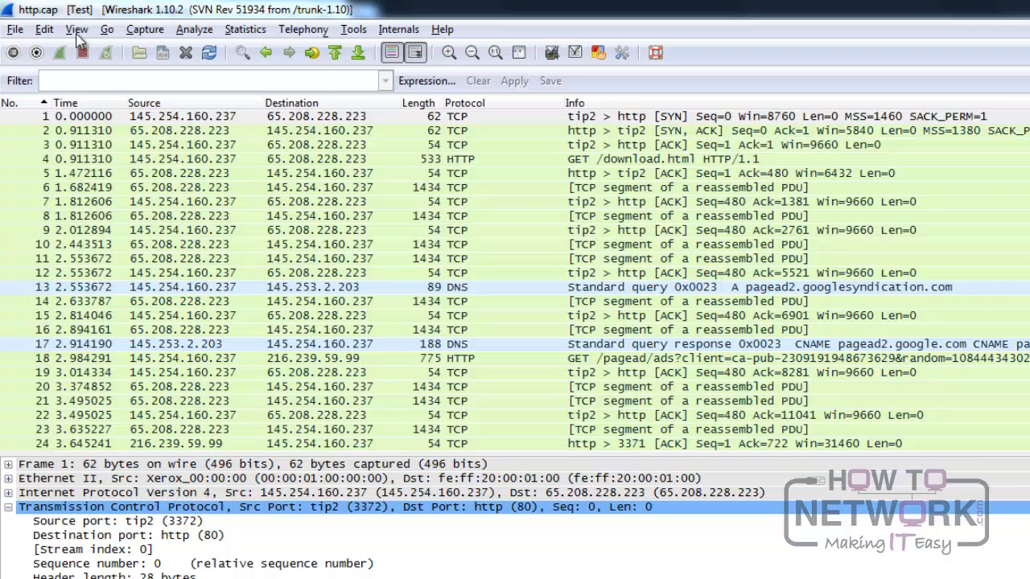
Step: Browse the View, Capture, Analyze, Statistics, Telephony and Internals menus, then open Help
{"action": "left_click", "coordinate": [76, 29]}
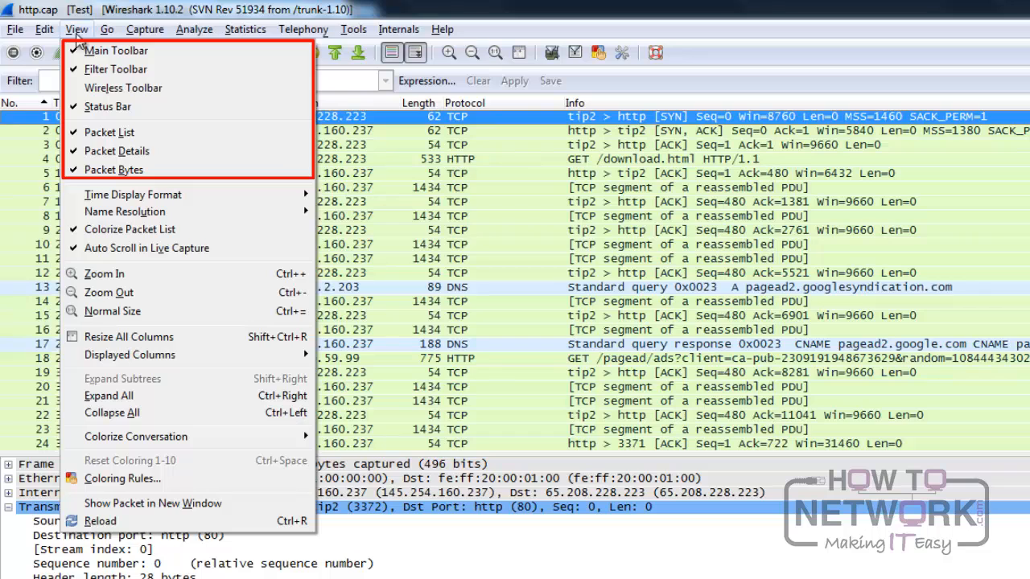
{"action": "mouse_move", "coordinate": [96, 38]}
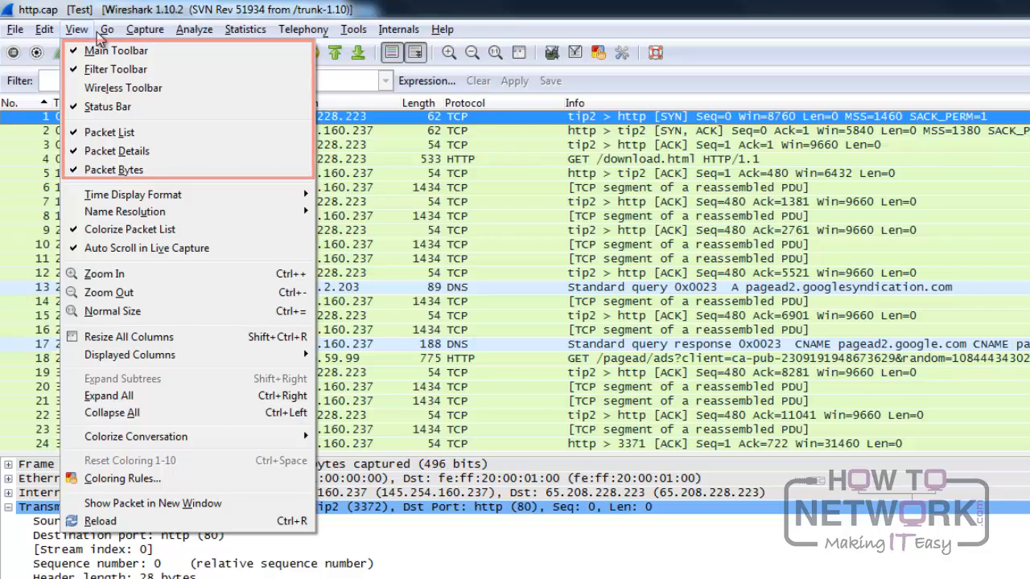
{"action": "left_click", "coordinate": [145, 29]}
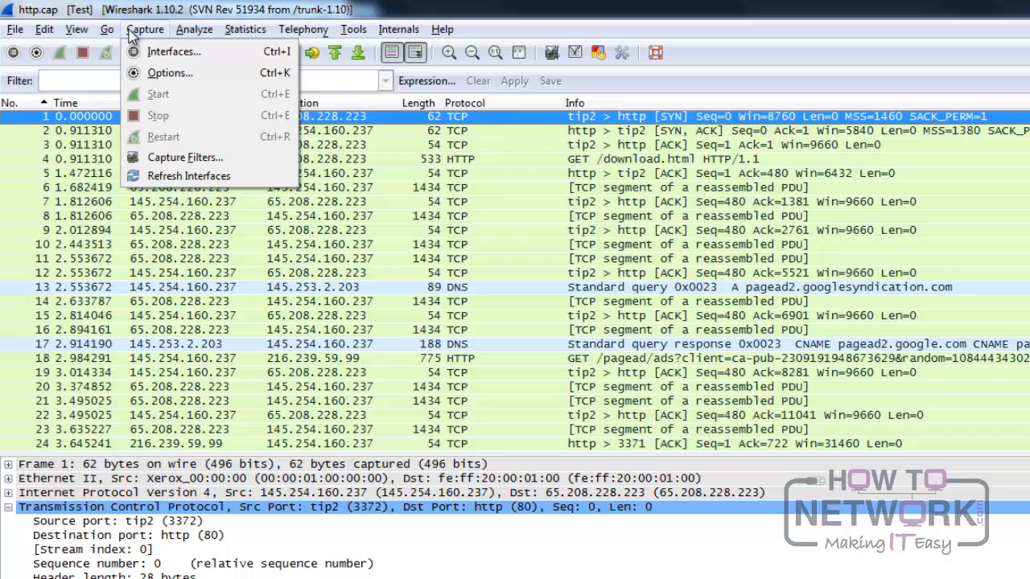
{"action": "left_click", "coordinate": [195, 30]}
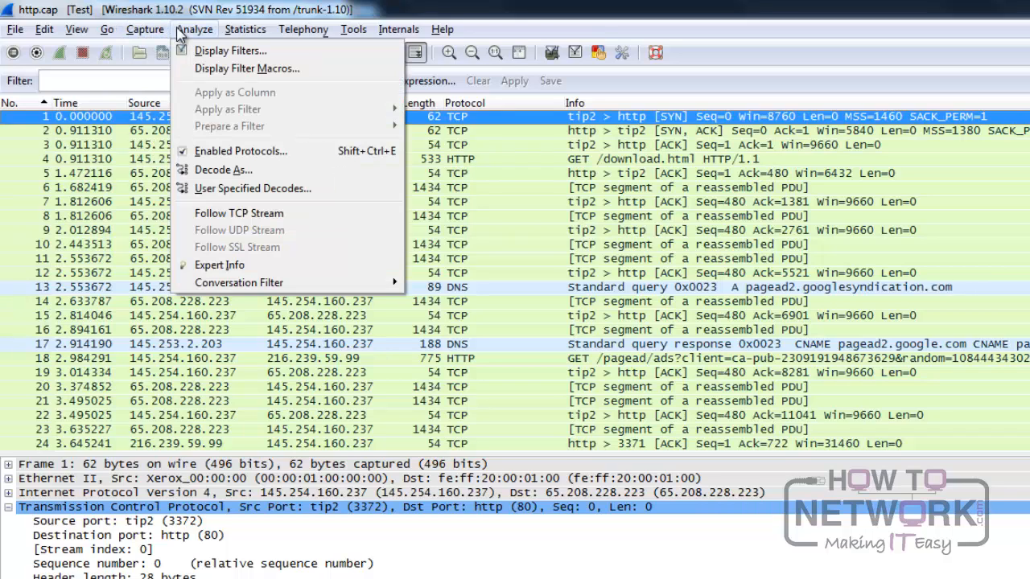
{"action": "mouse_move", "coordinate": [247, 68]}
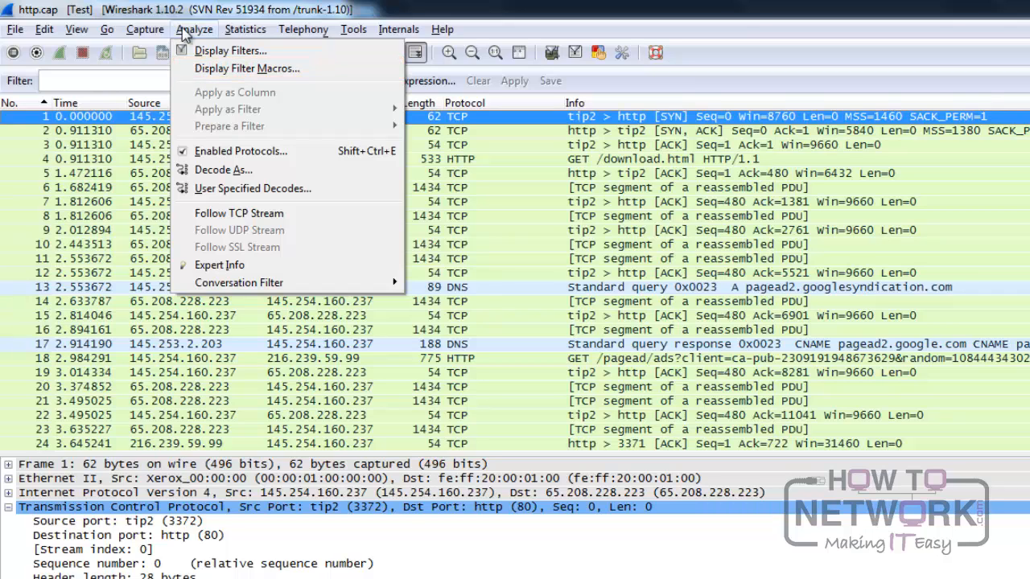
{"action": "left_click", "coordinate": [246, 30]}
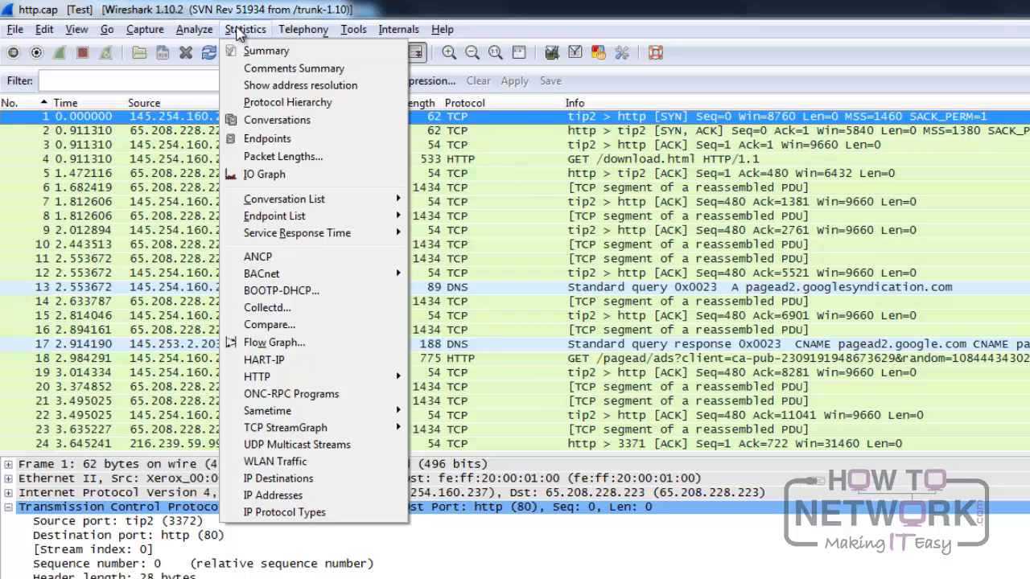
{"action": "left_click", "coordinate": [304, 29]}
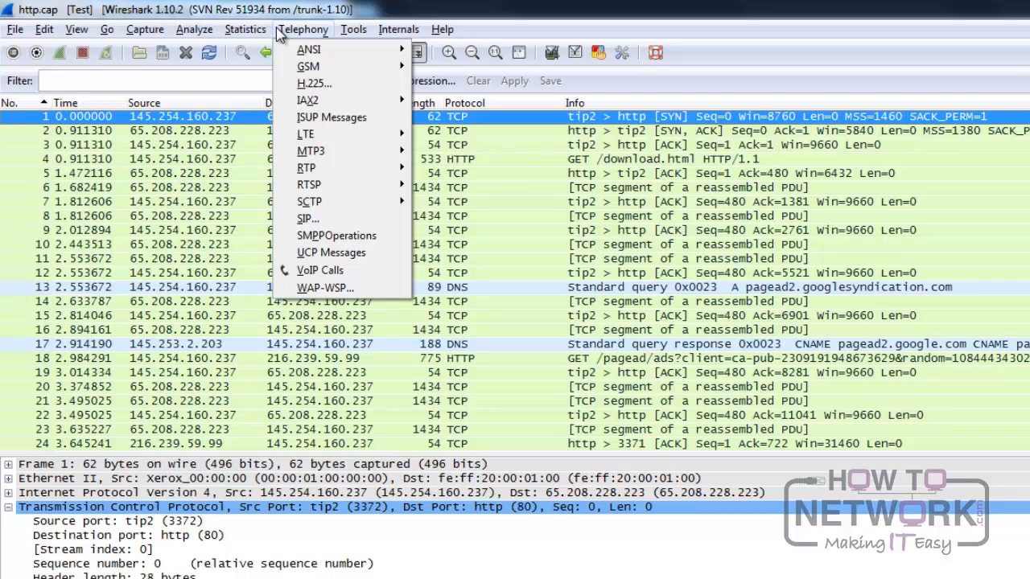
{"action": "left_click", "coordinate": [352, 29]}
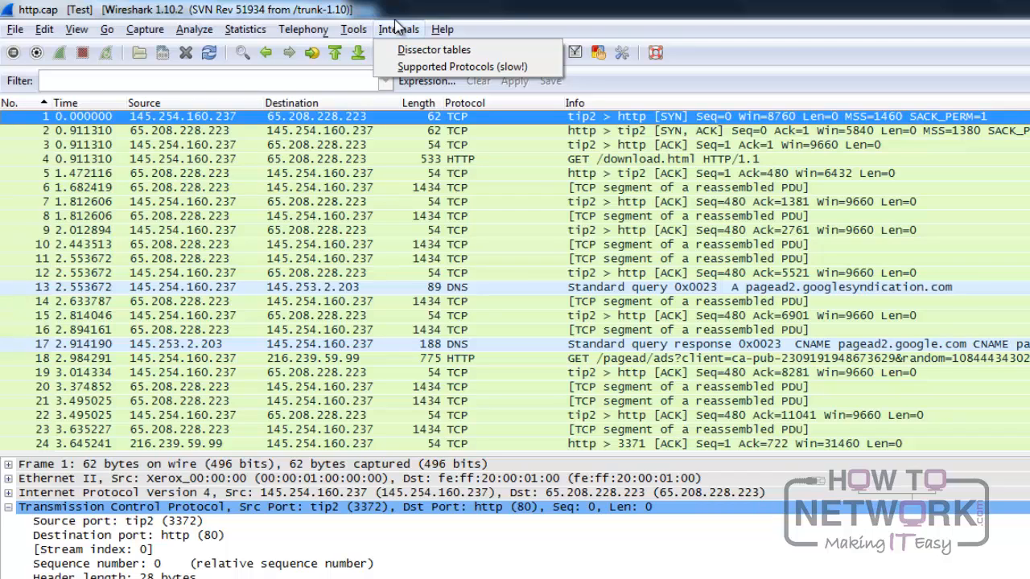
{"action": "left_click", "coordinate": [441, 29]}
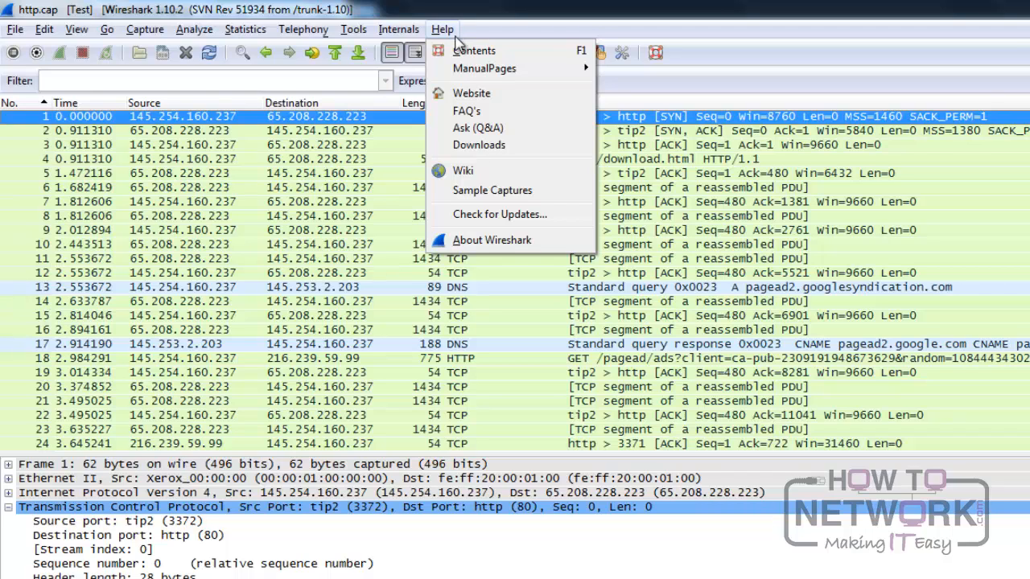
{"action": "left_click", "coordinate": [492, 240]}
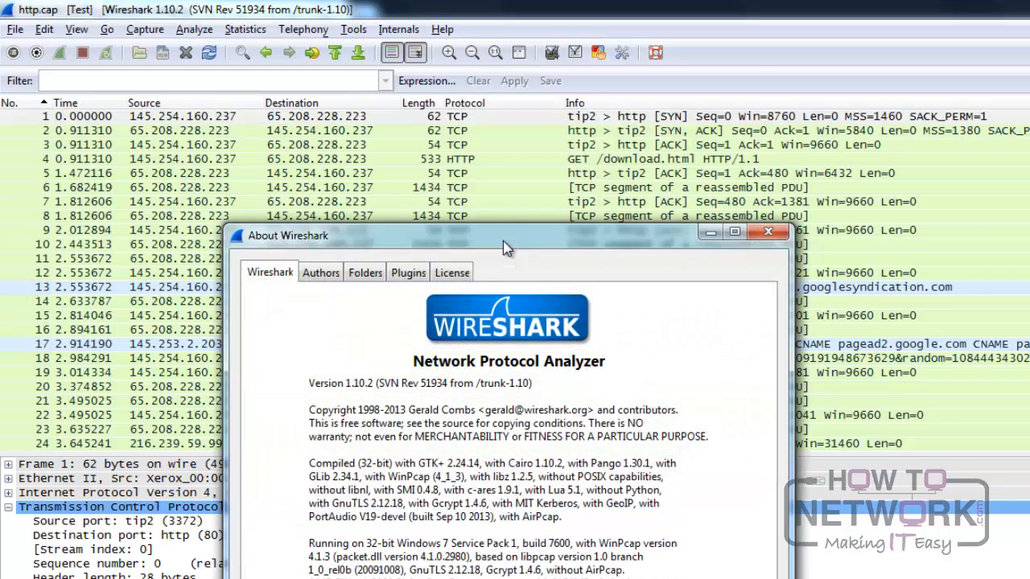
{"action": "mouse_move", "coordinate": [384, 280]}
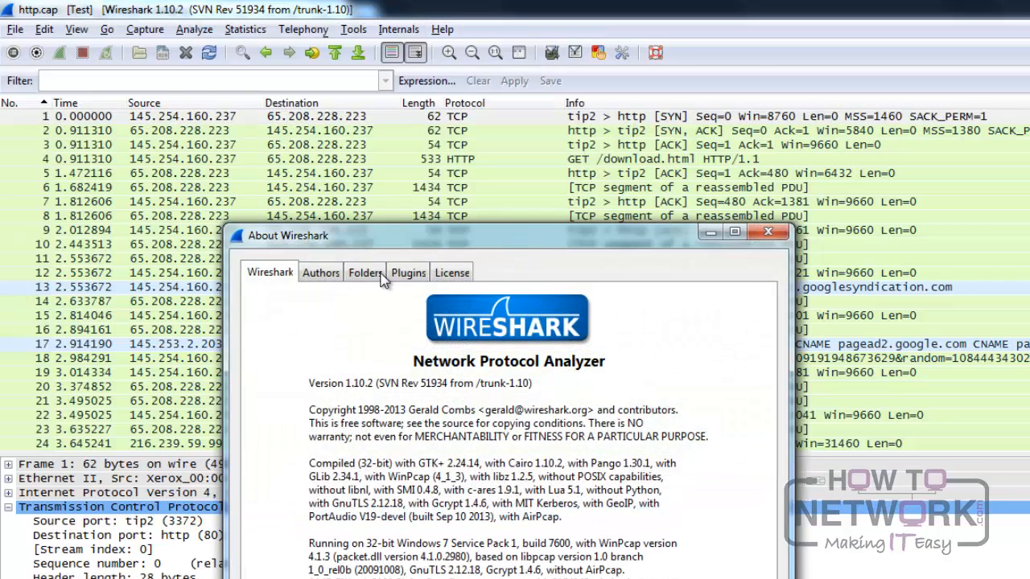
{"action": "left_click", "coordinate": [365, 272]}
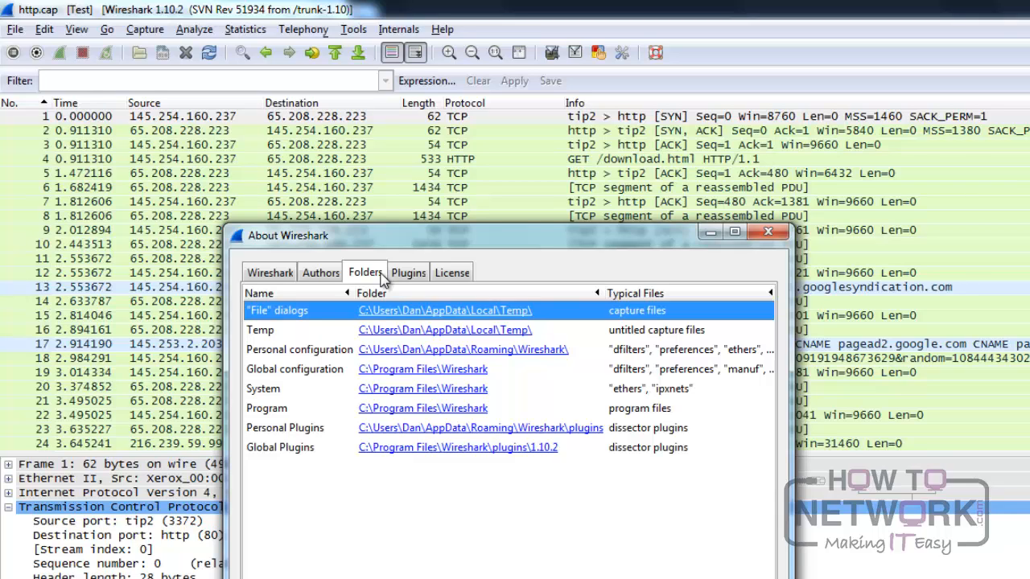
{"action": "left_click", "coordinate": [766, 231]}
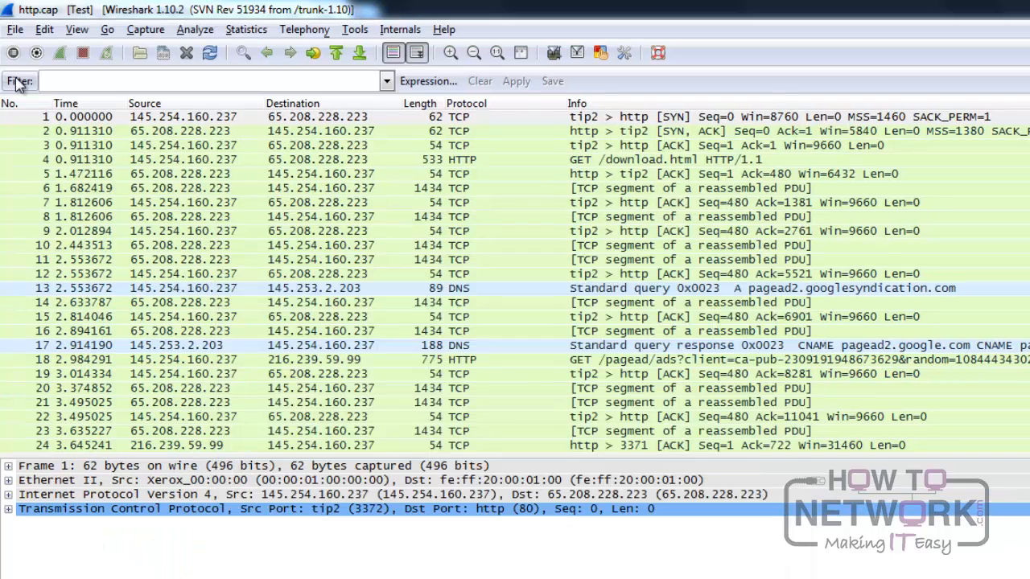
{"action": "mouse_move", "coordinate": [19, 81]}
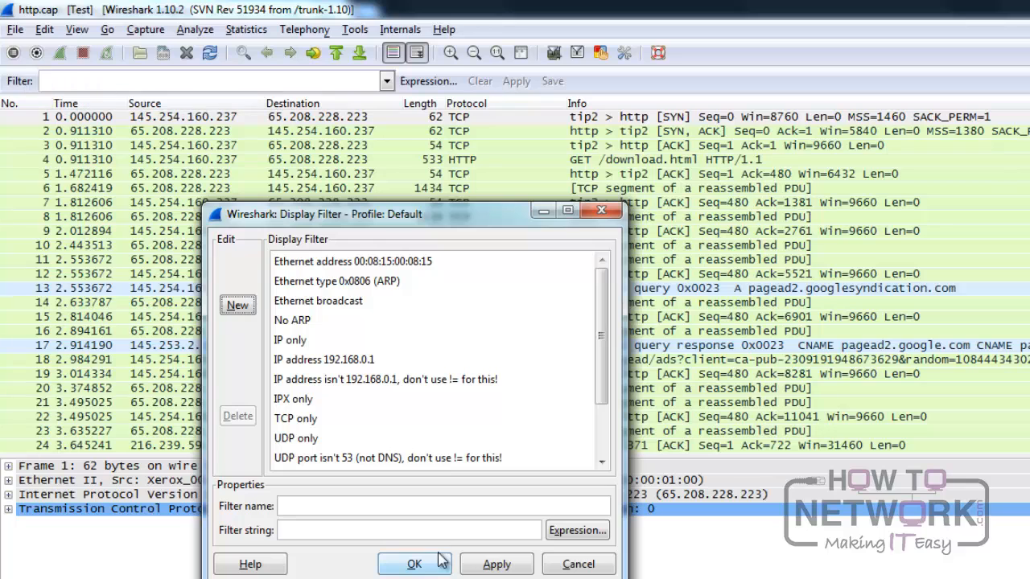
{"action": "left_click", "coordinate": [414, 564]}
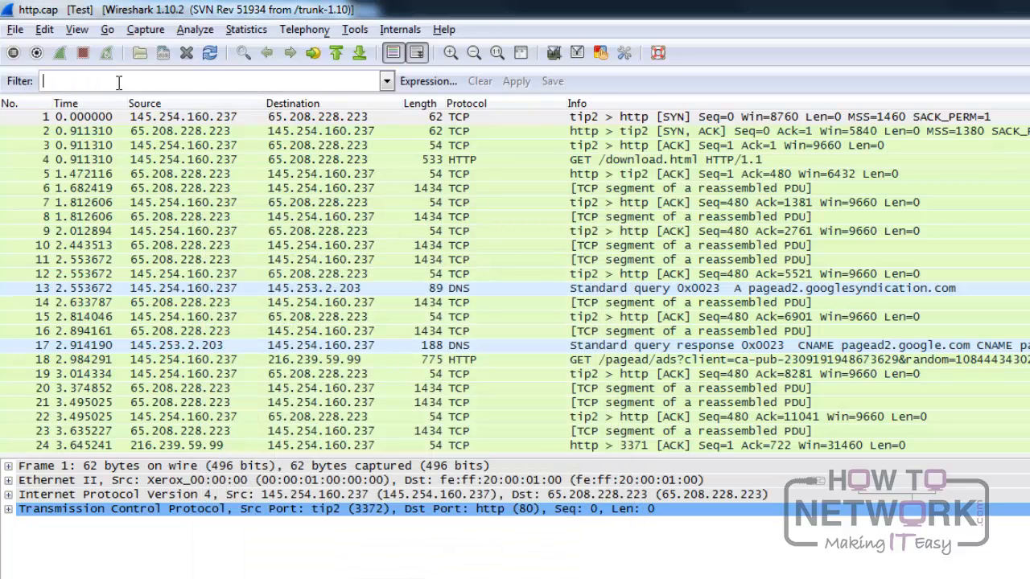
{"action": "mouse_move", "coordinate": [385, 80]}
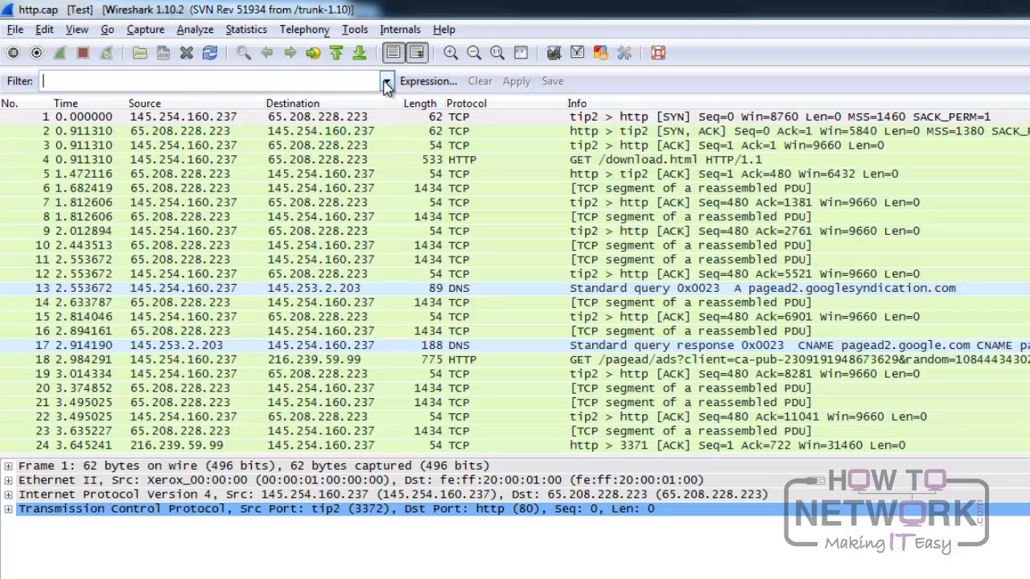
{"action": "left_click", "coordinate": [385, 81]}
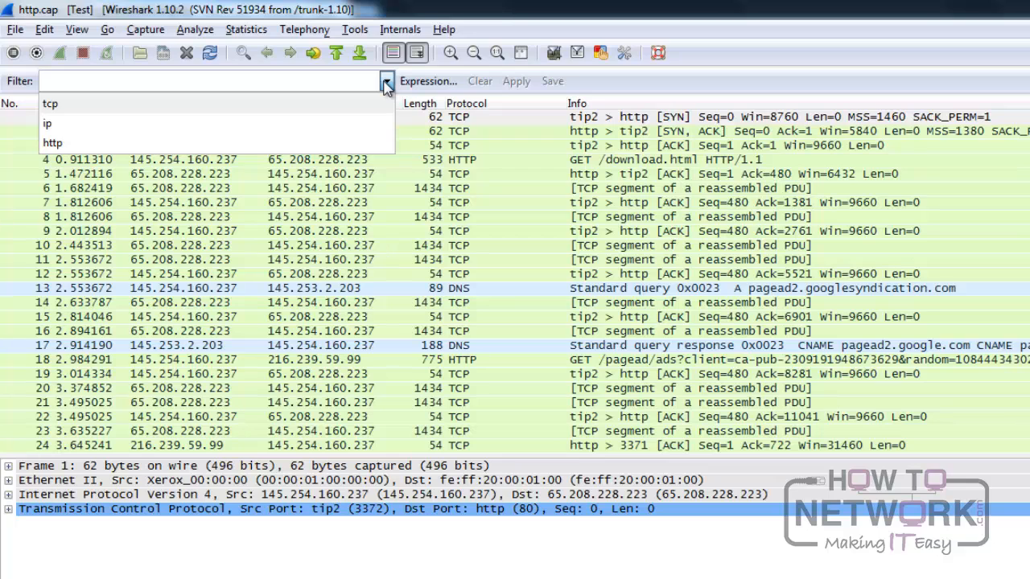
{"action": "left_click", "coordinate": [385, 80]}
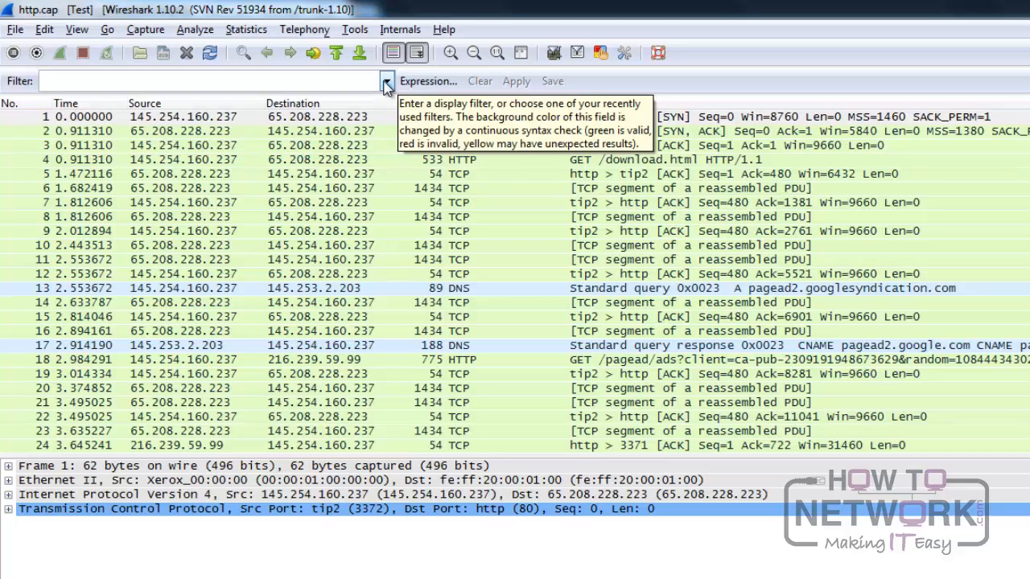
{"action": "left_click", "coordinate": [201, 80]}
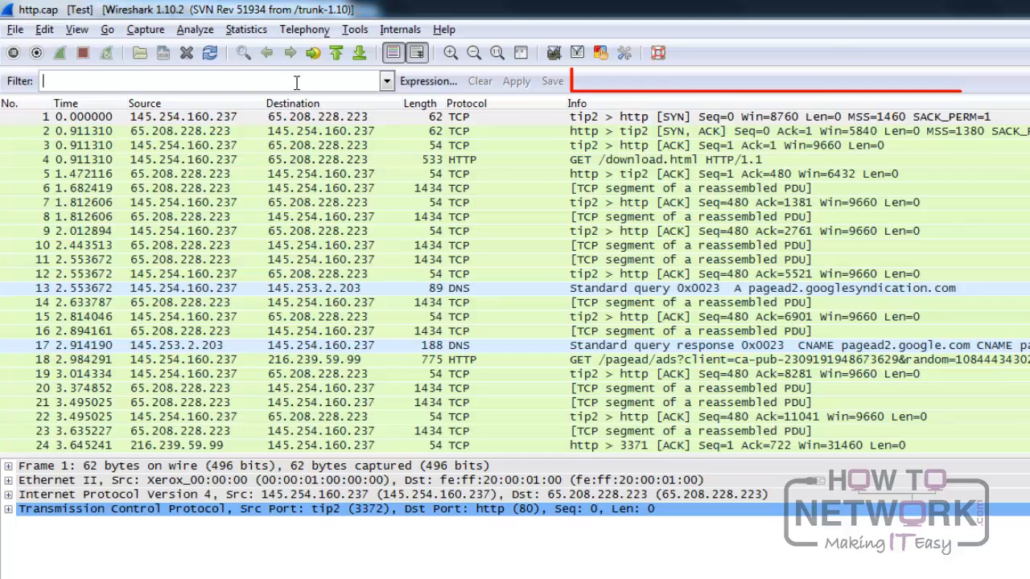
{"action": "mouse_move", "coordinate": [481, 83]}
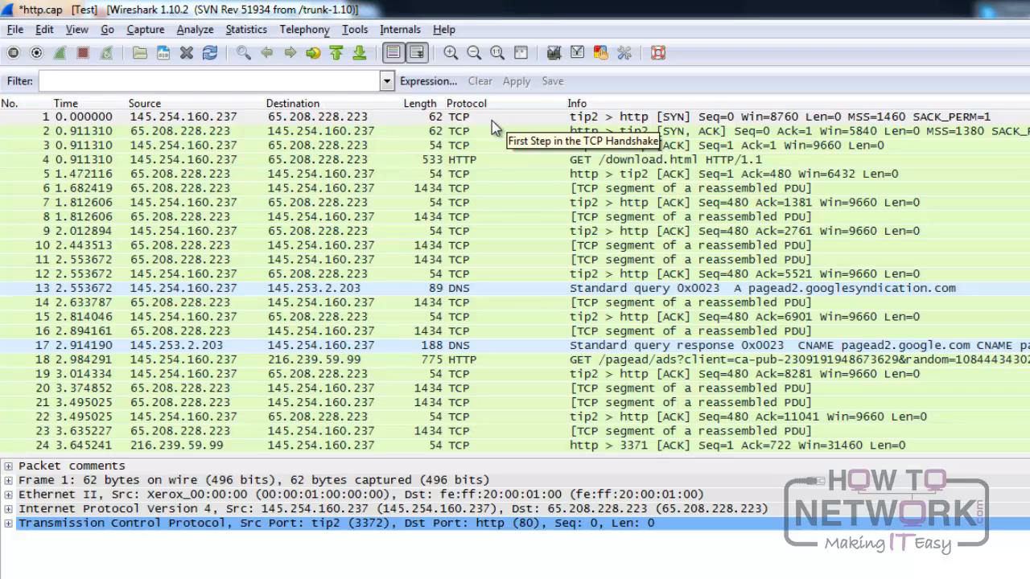
Step: Right-click packet 1 and expand its 'First Step in the TCP Handshake' packet comment
{"action": "right_click", "coordinate": [493, 117]}
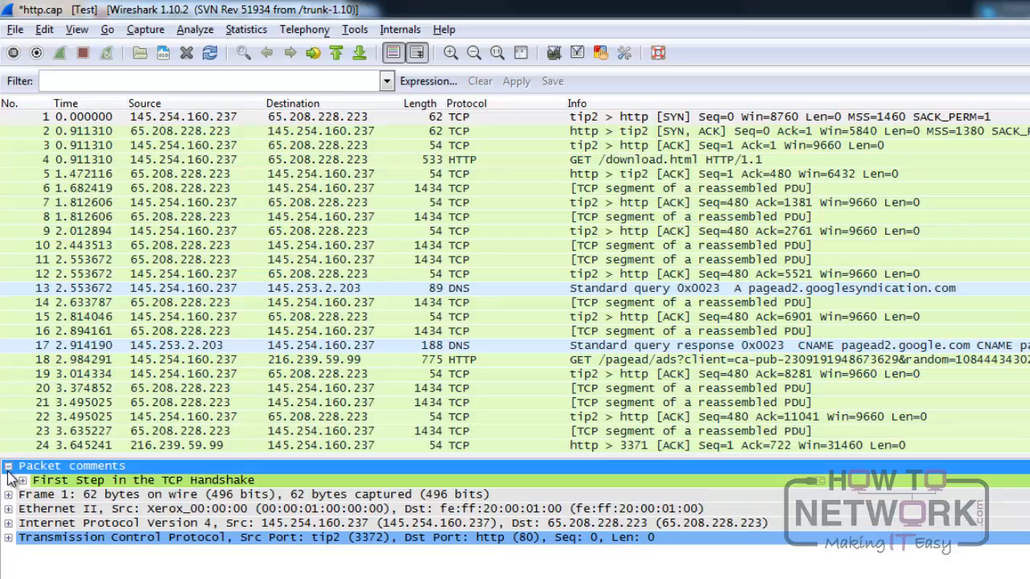
{"action": "left_click", "coordinate": [145, 479]}
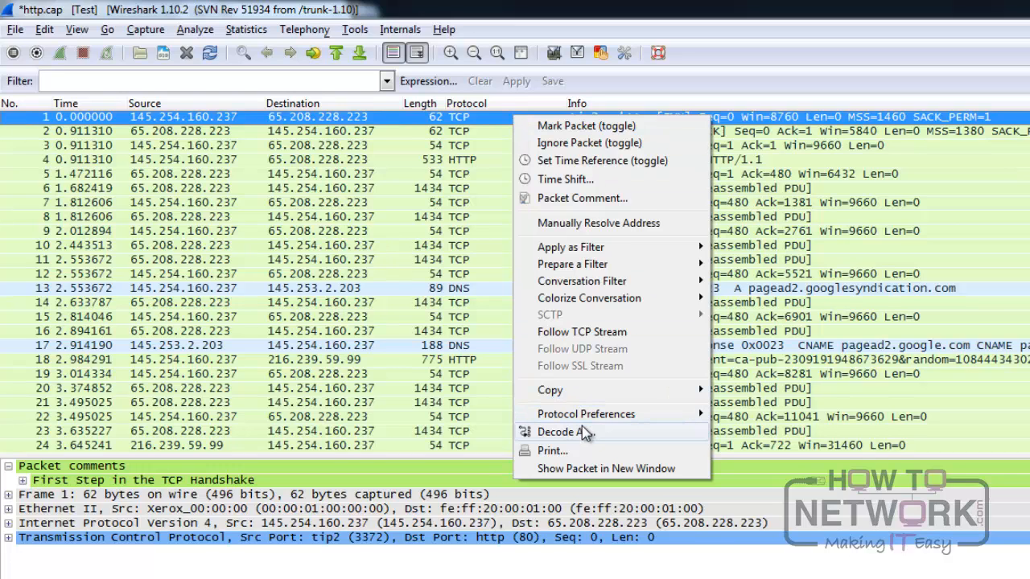
Step: Confirm Decode As defaults for packet 1, then show it in a new window
{"action": "left_click", "coordinate": [562, 432]}
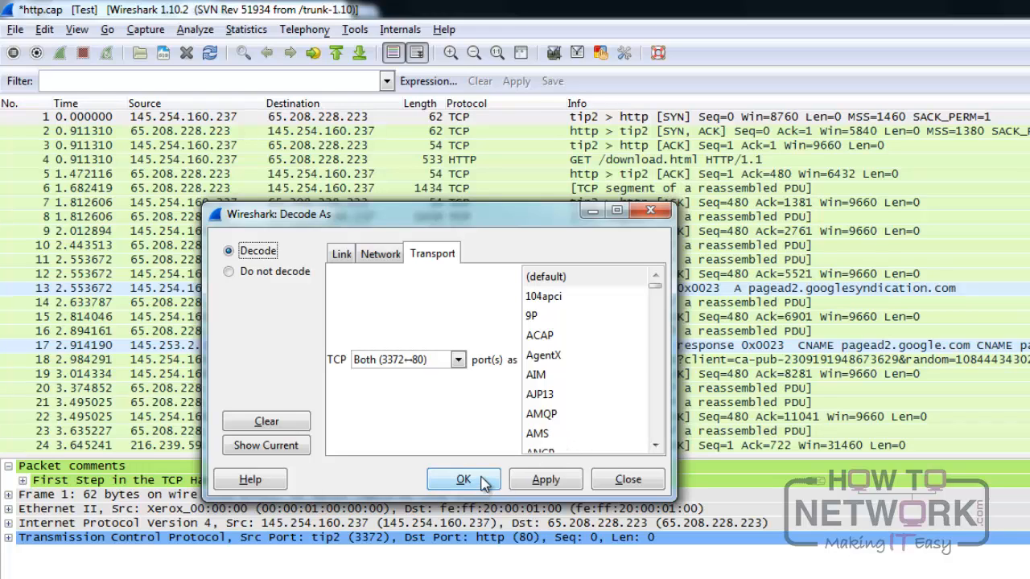
{"action": "left_click", "coordinate": [462, 478]}
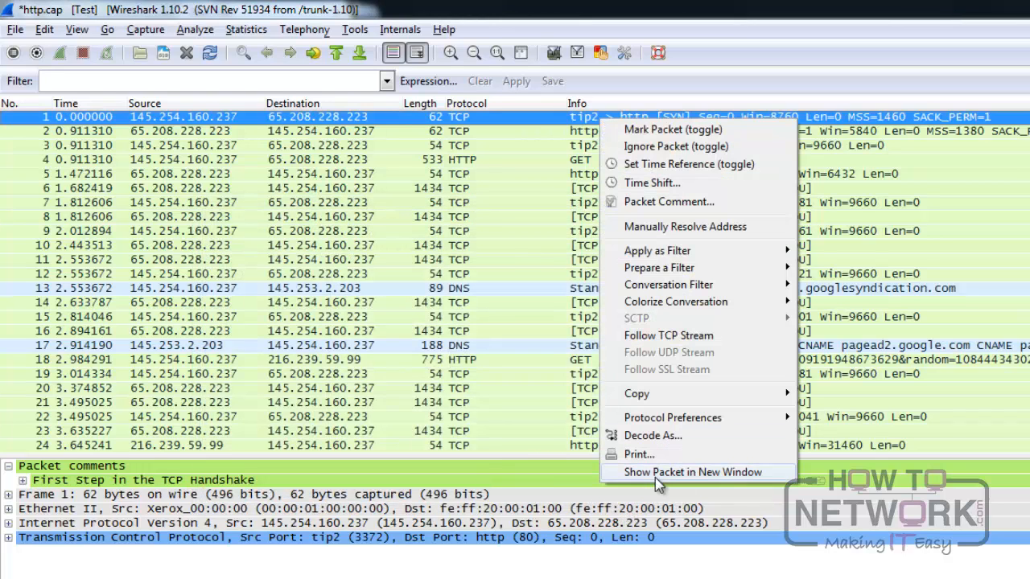
{"action": "left_click", "coordinate": [694, 472]}
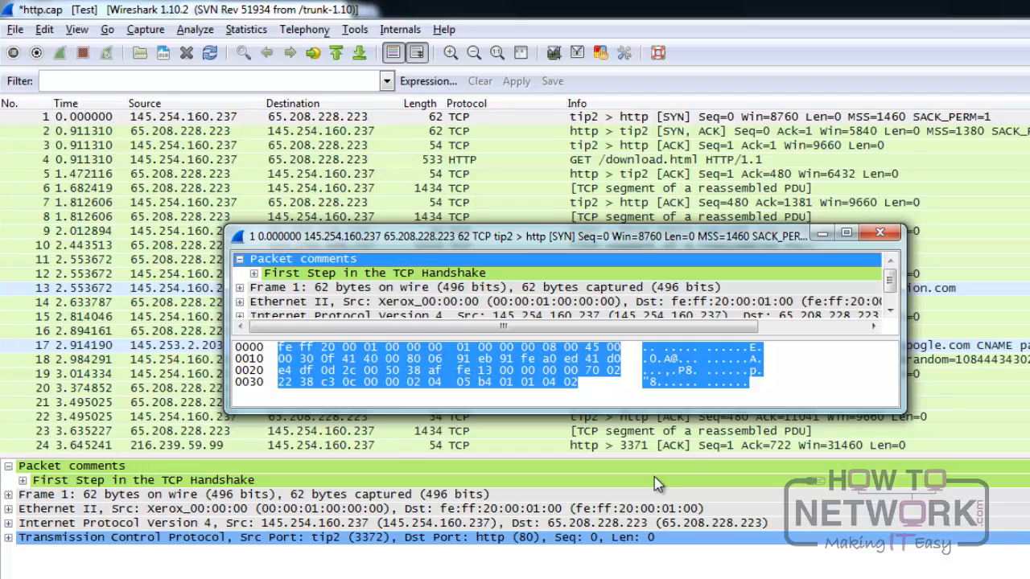
Step: Close frame 1's separate window and expand its Transmission Control Protocol details
{"action": "left_click", "coordinate": [879, 232]}
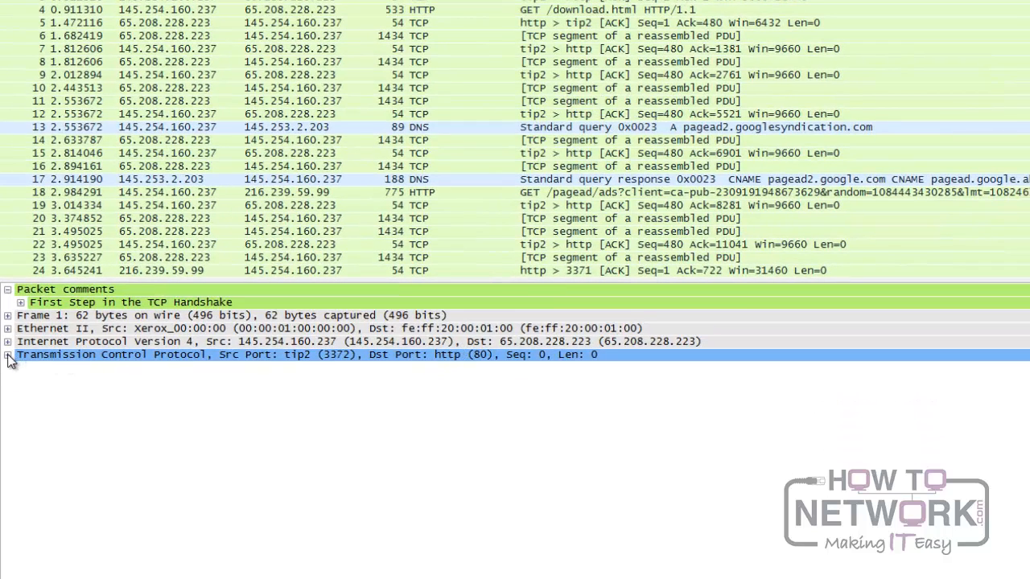
{"action": "left_click", "coordinate": [8, 354]}
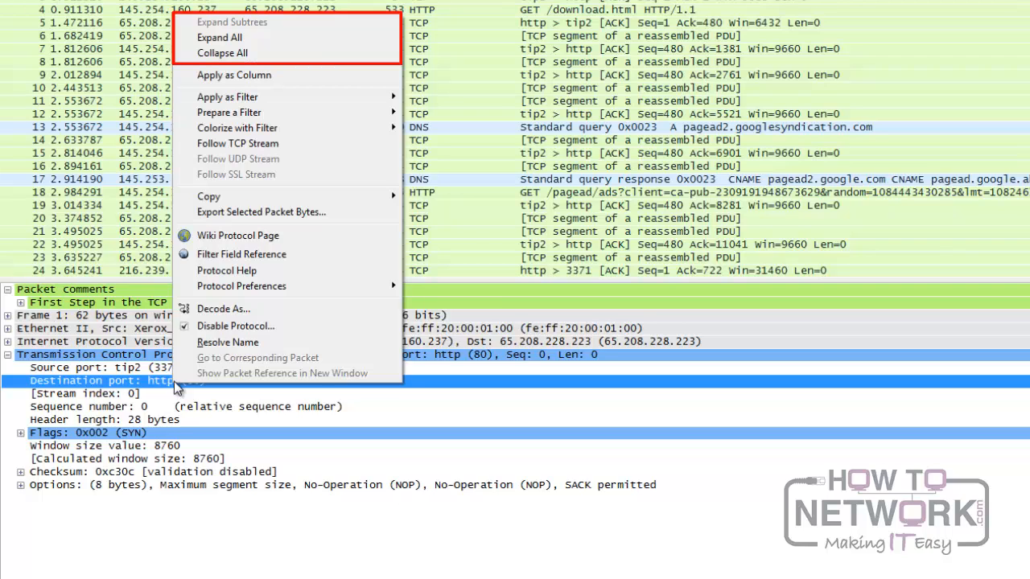
{"action": "mouse_move", "coordinate": [233, 75]}
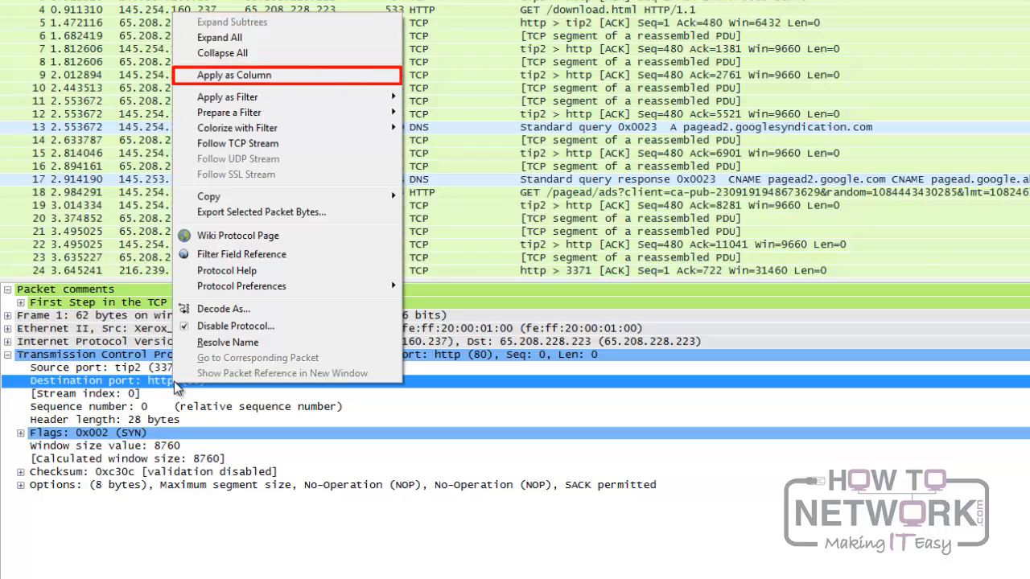